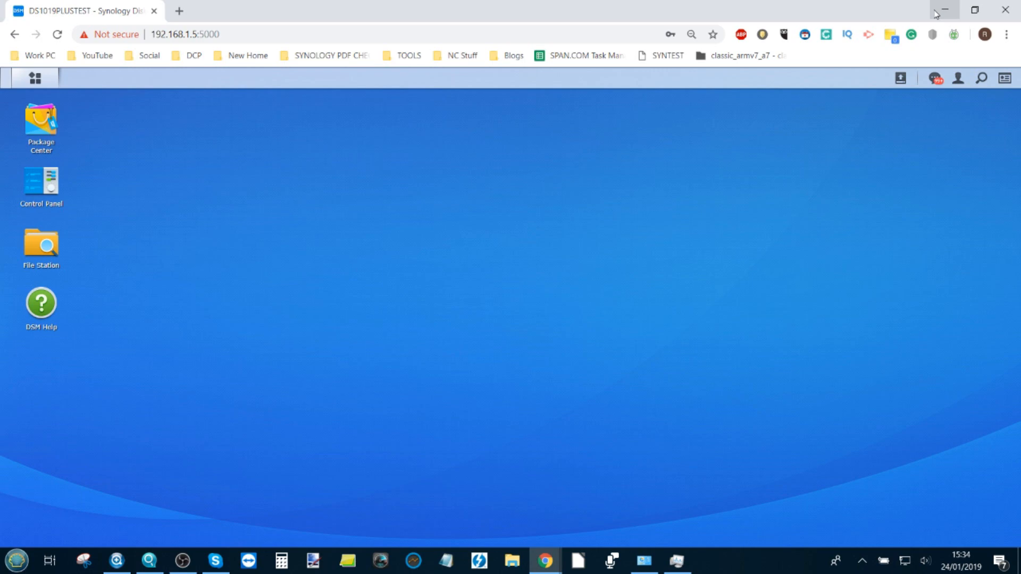
mouse_move(782, 14)
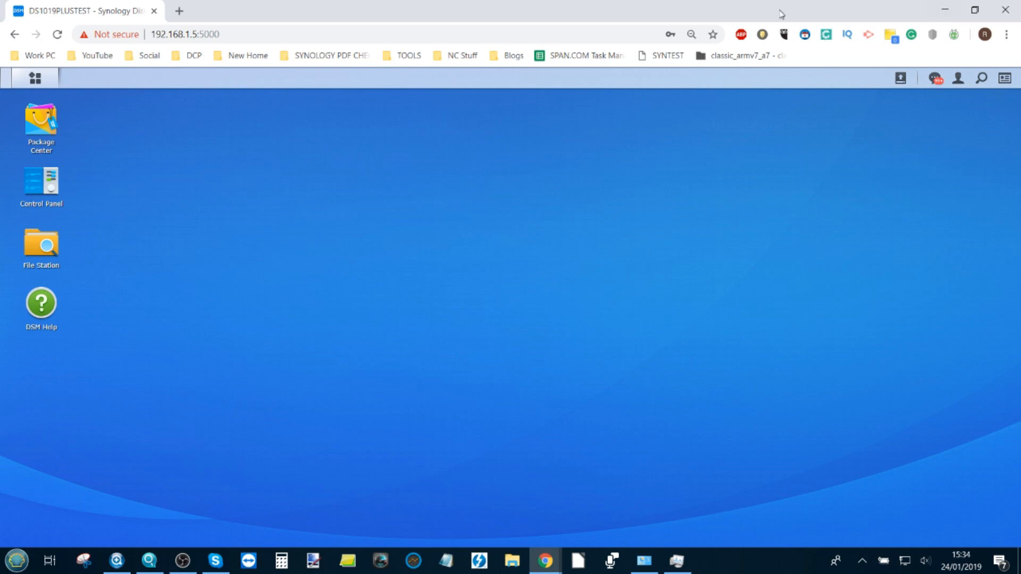
mouse_move(42, 123)
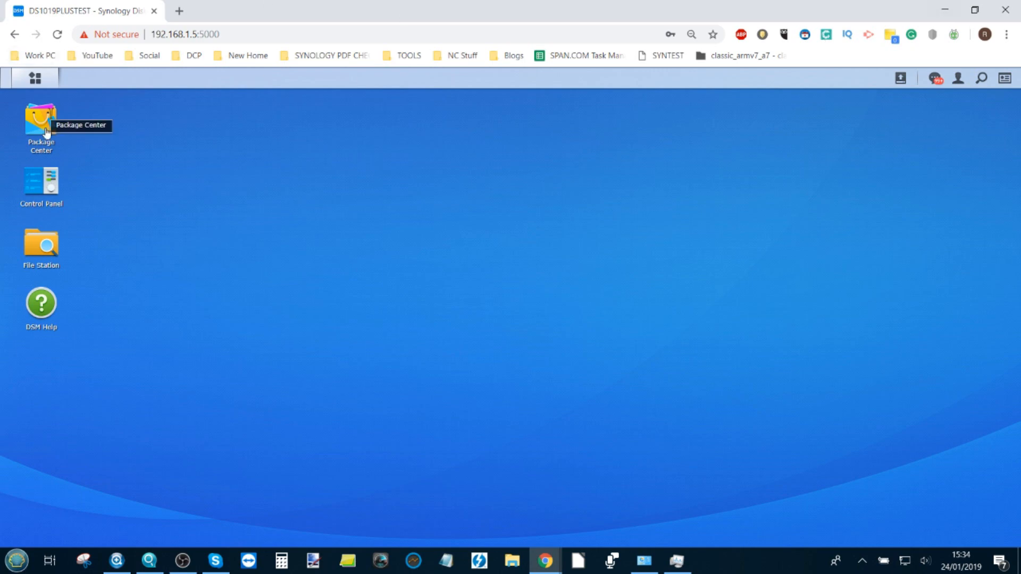
Search the Synology Package Center for 'plex' to confirm Plex Media Server is installed.
double_click(40, 123)
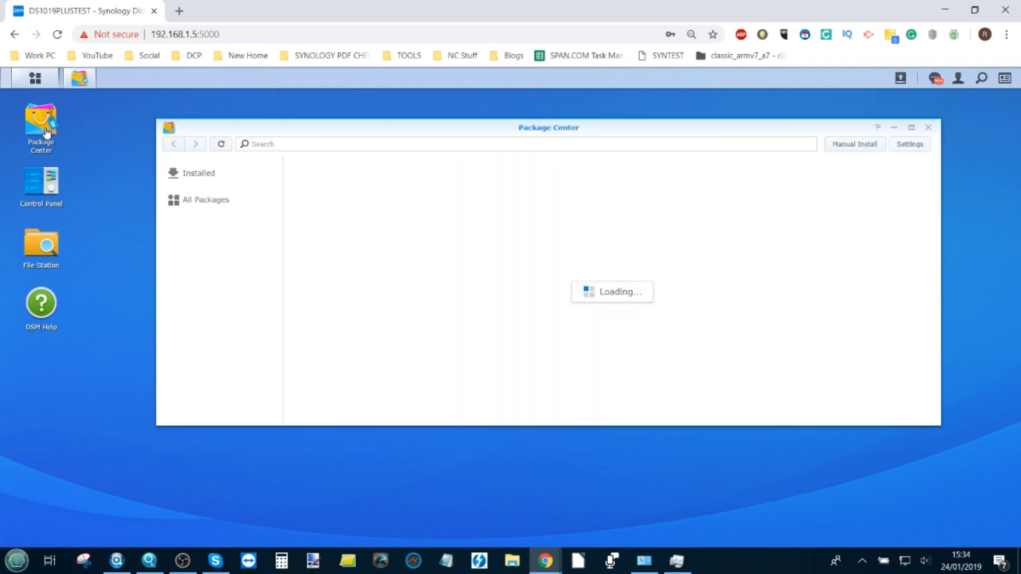
left_click(205, 200)
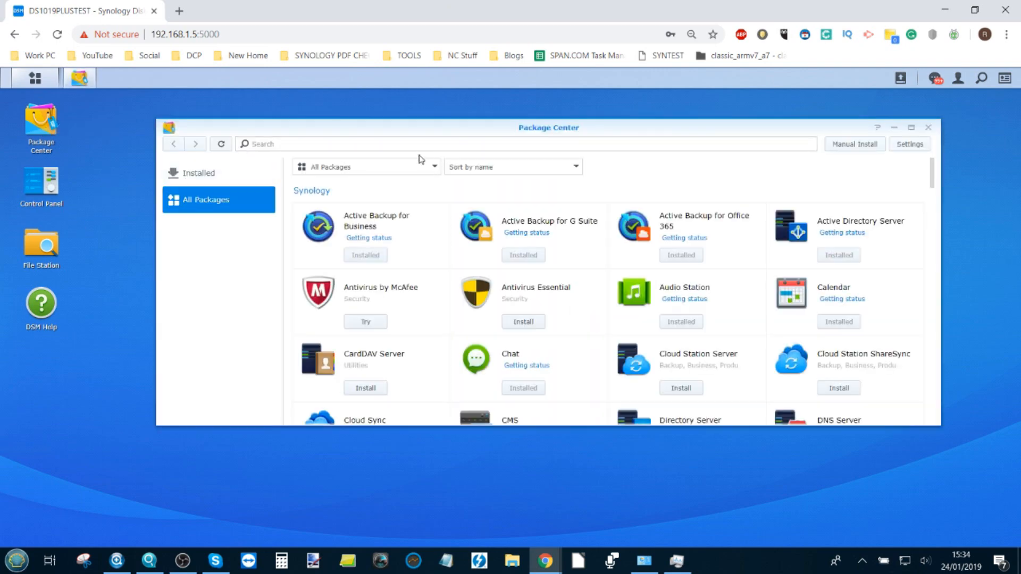
left_click(429, 144)
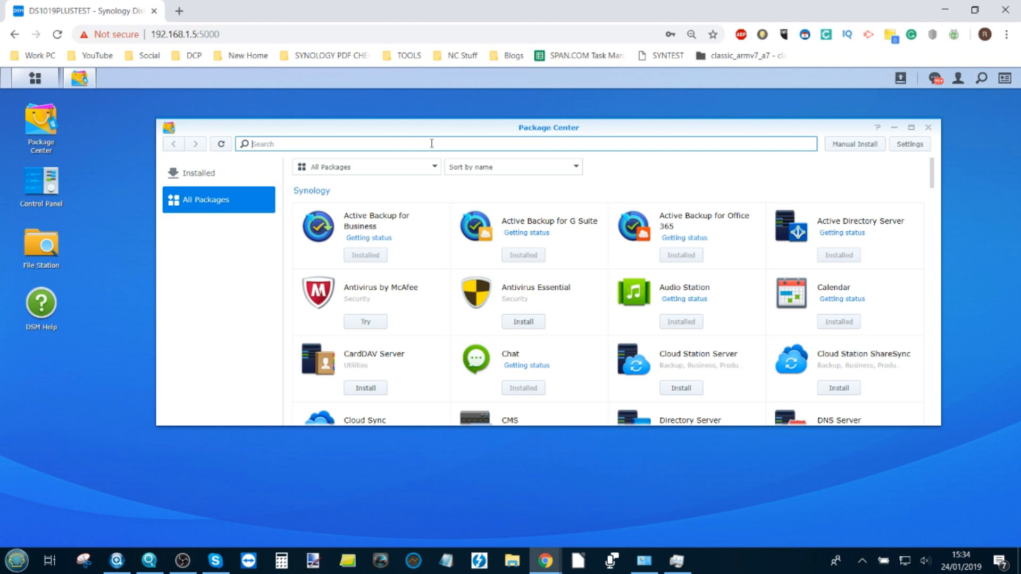
type("plex")
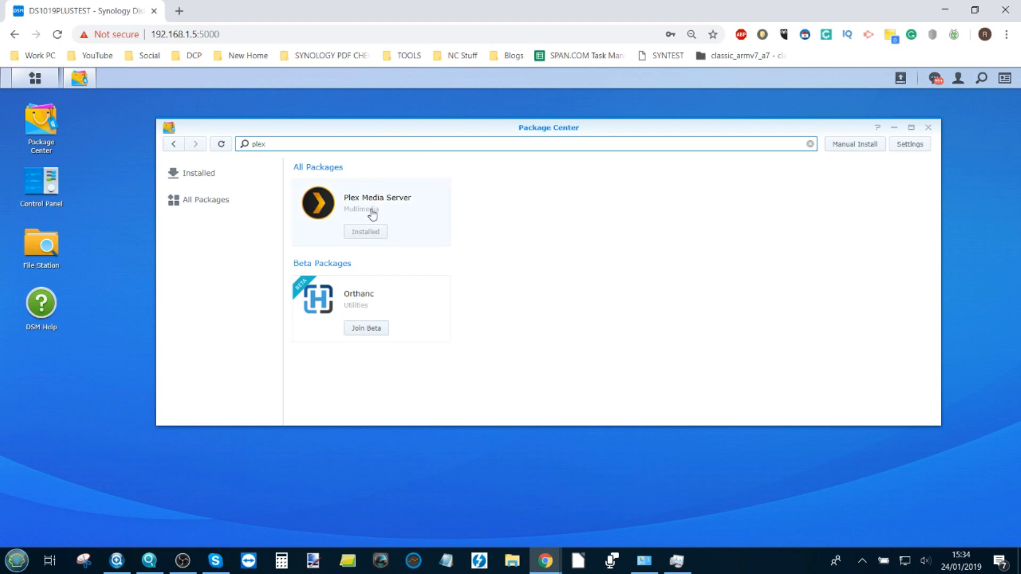
mouse_move(352, 225)
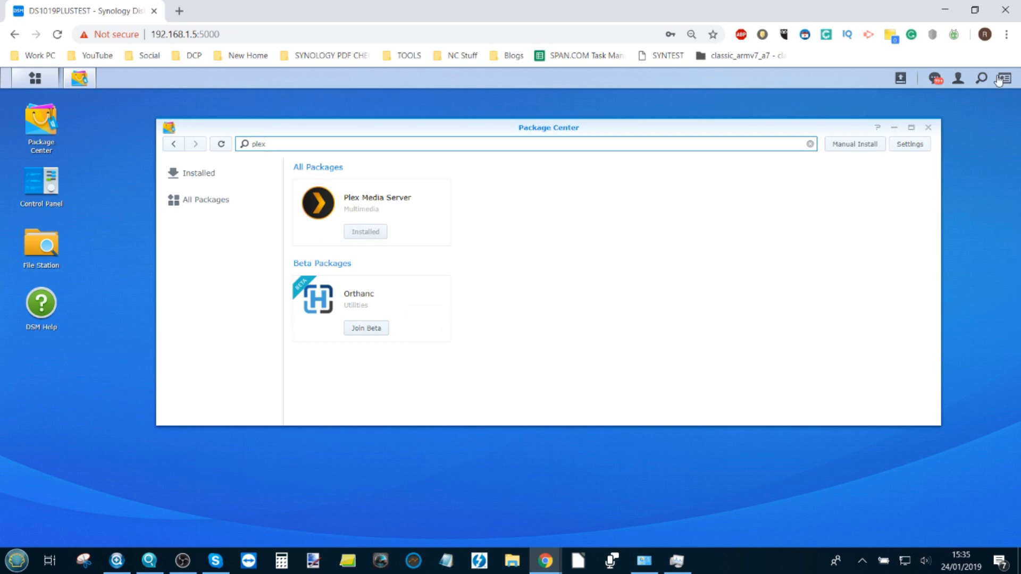
left_click(927, 127)
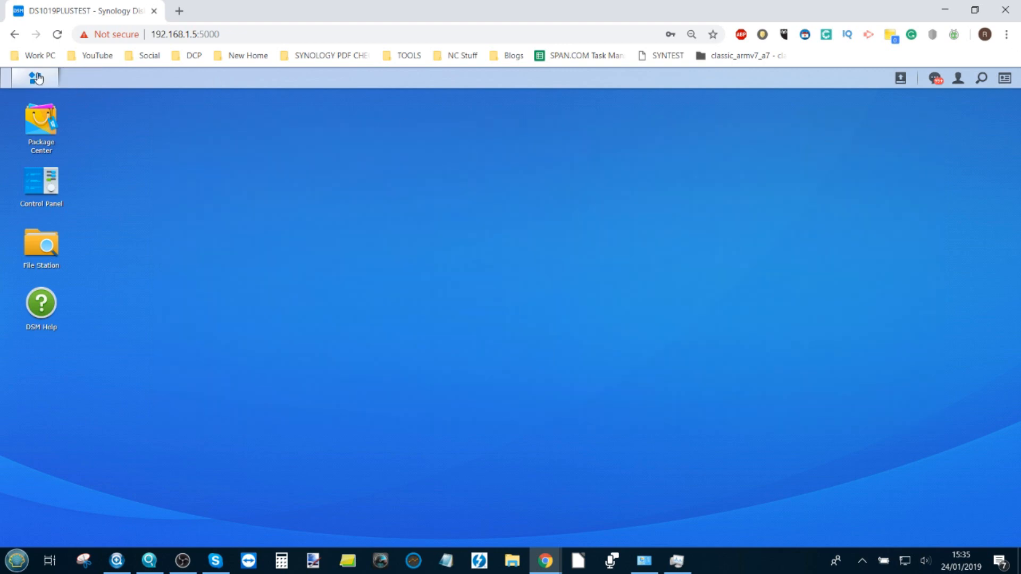
Launch Plex Media Server from DSM's main menu of installed applications.
left_click(34, 77)
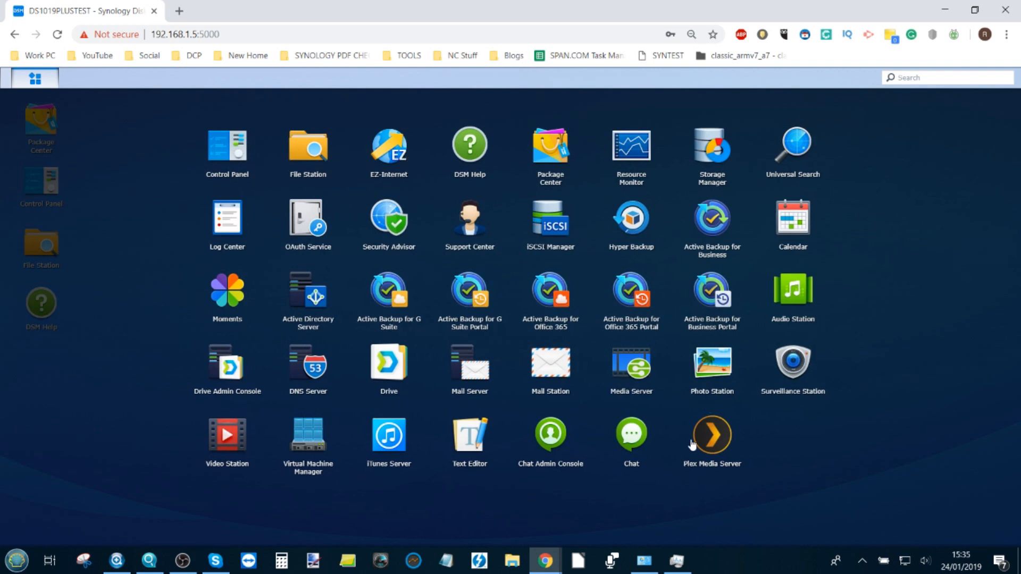
mouse_move(715, 439)
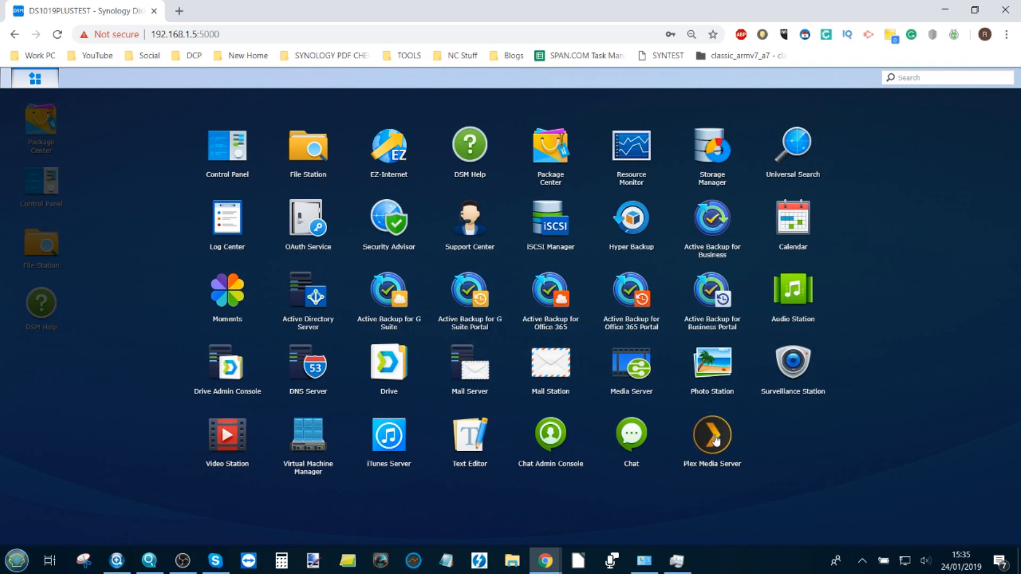
left_click(711, 437)
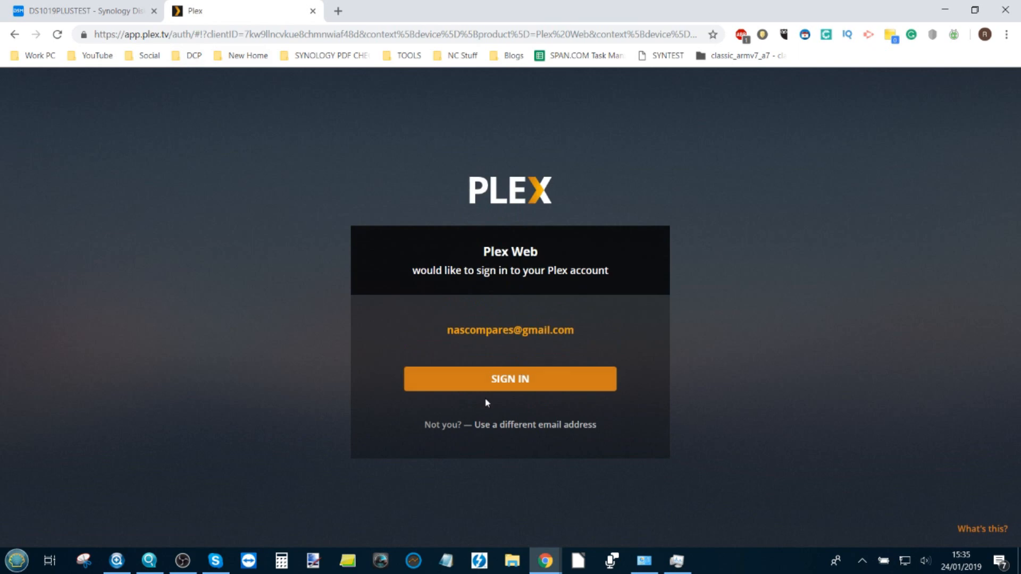
mouse_move(471, 417)
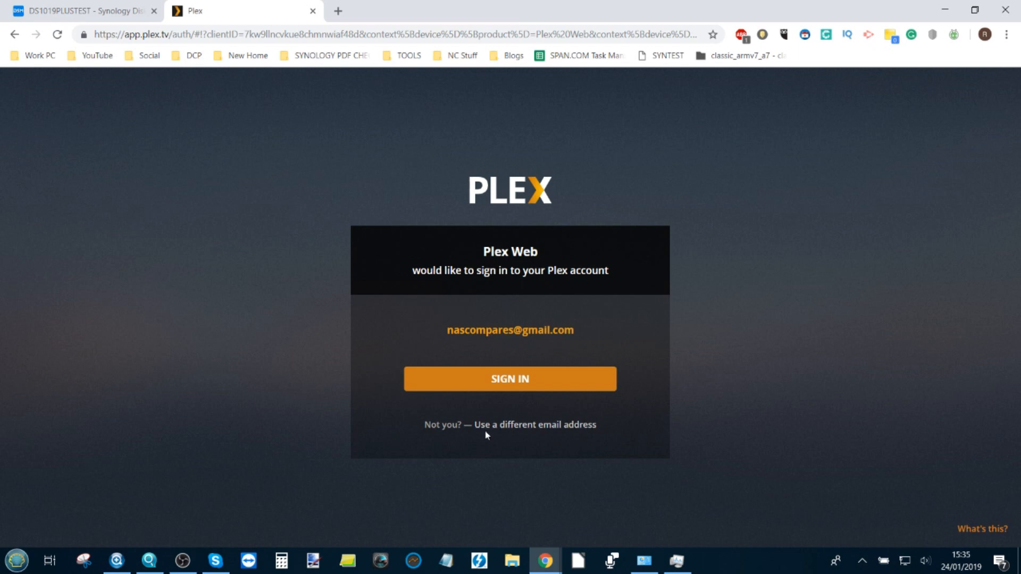
left_click(534, 425)
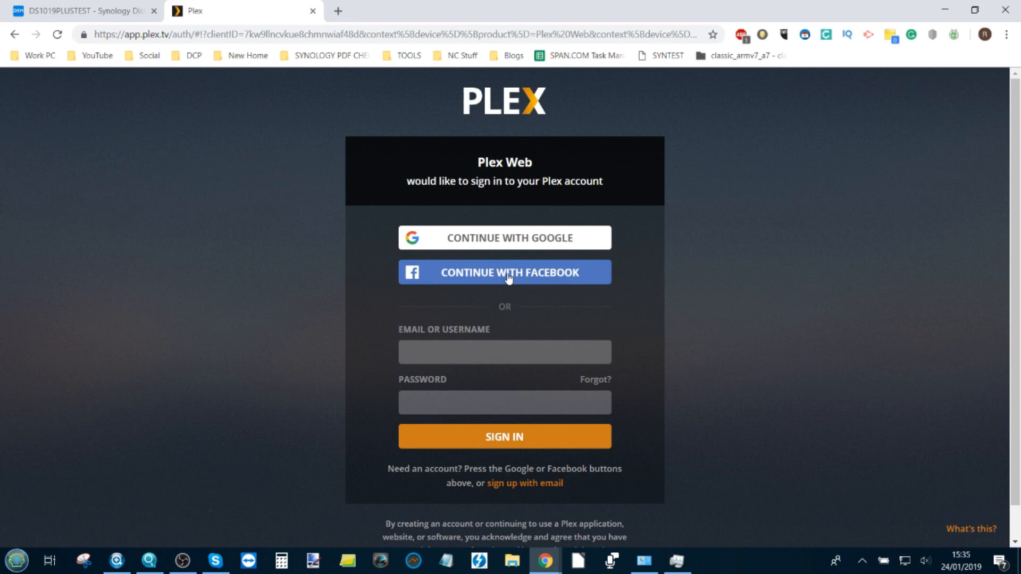
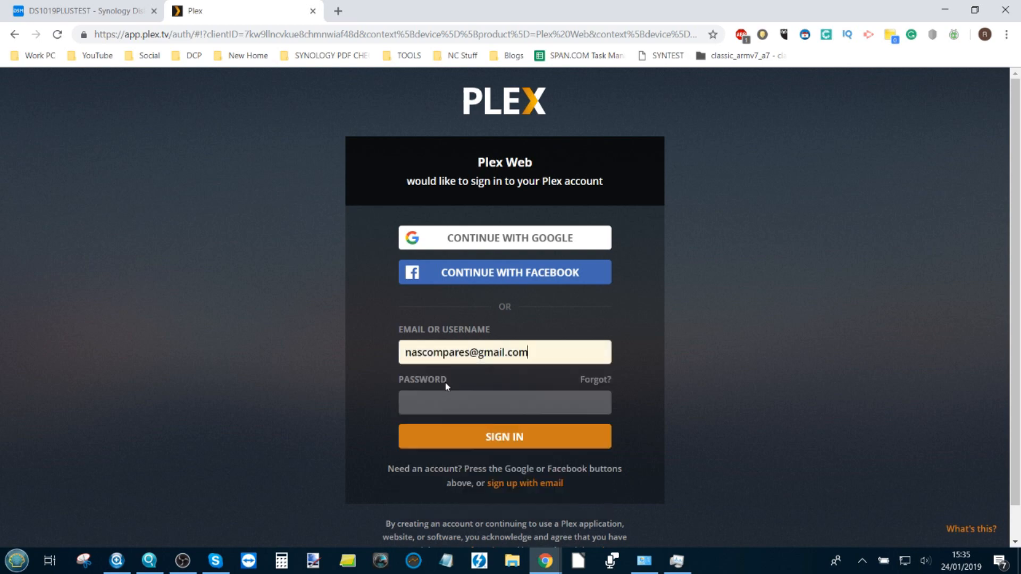
left_click(504, 402)
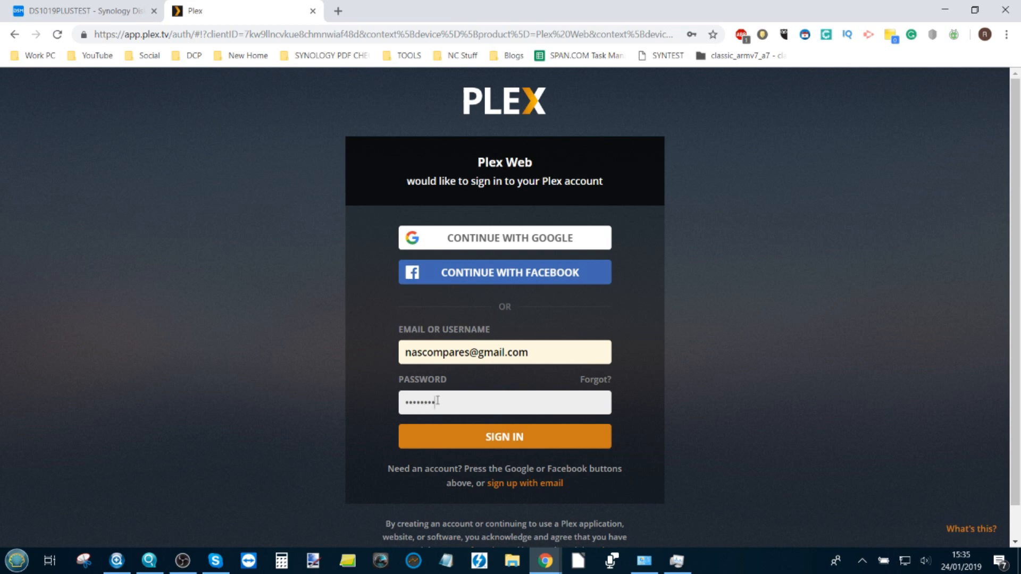
left_click(504, 436)
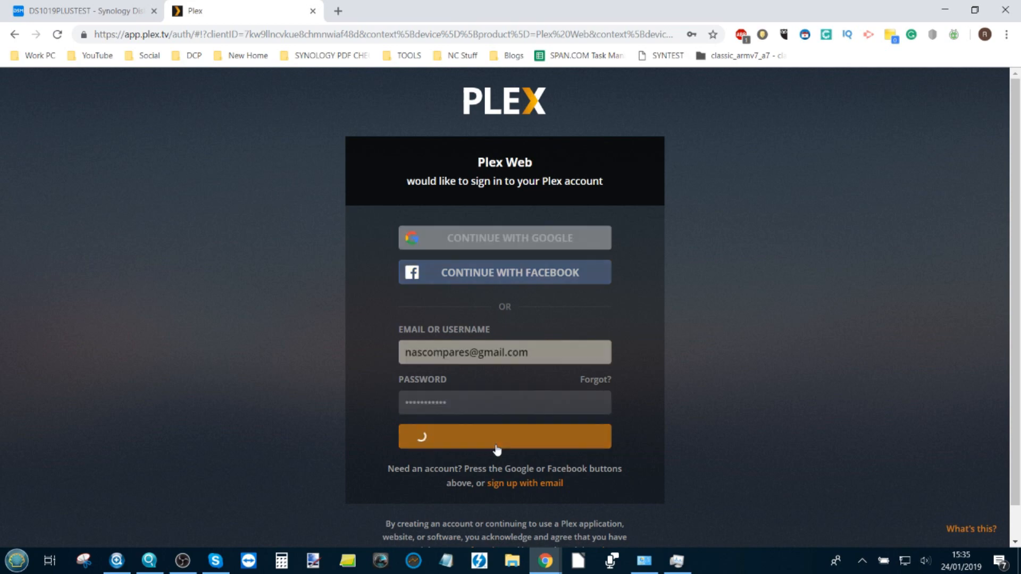
left_click(504, 436)
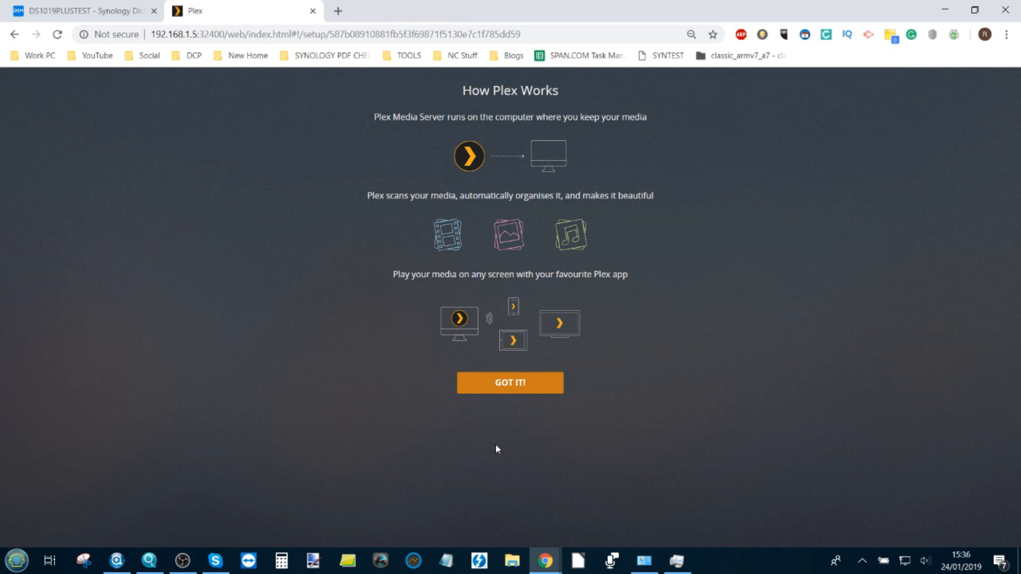
mouse_move(521, 373)
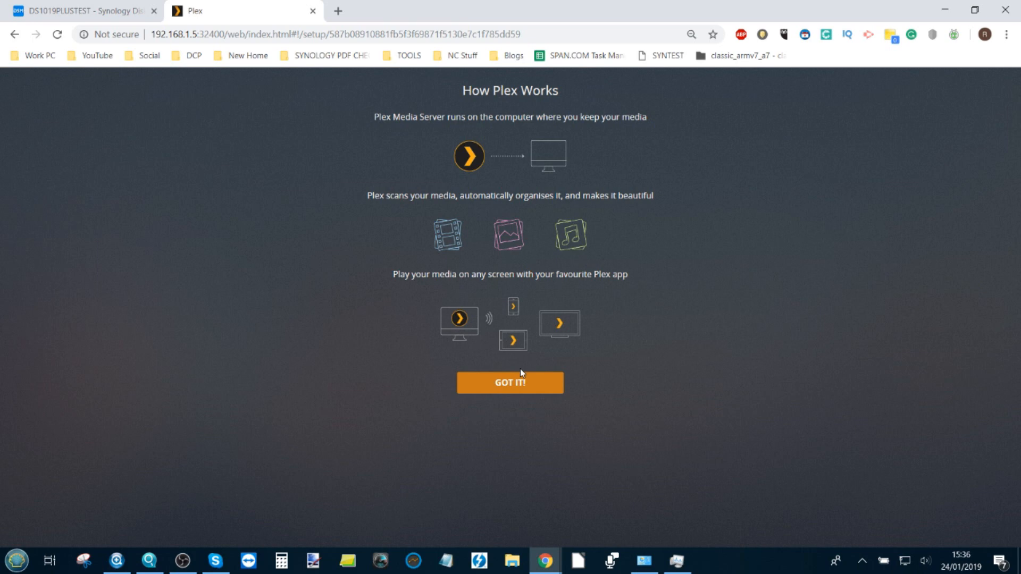
Dismiss the How Plex Works introduction and the Plex Pass subscription offer.
left_click(509, 383)
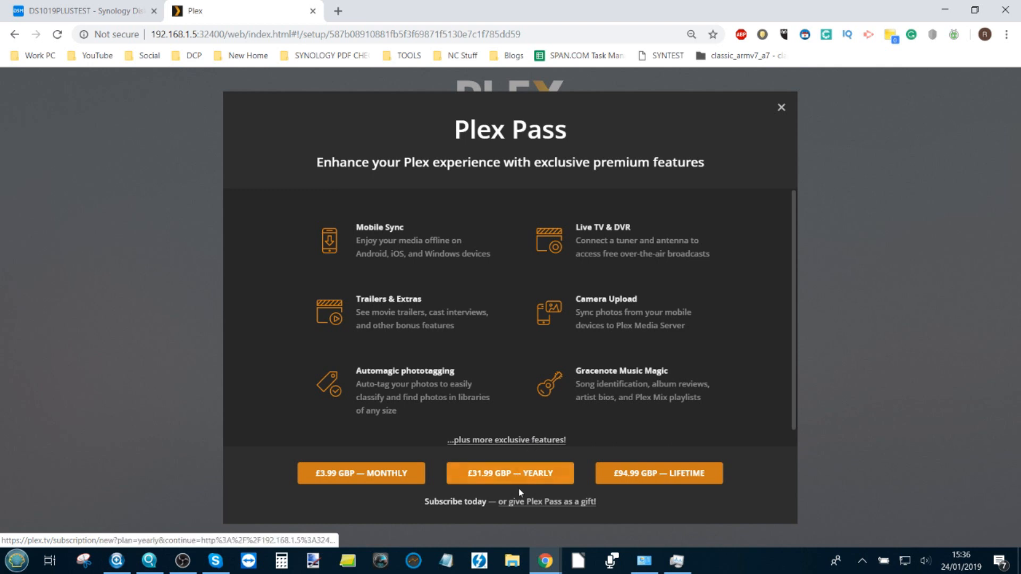
mouse_move(524, 500)
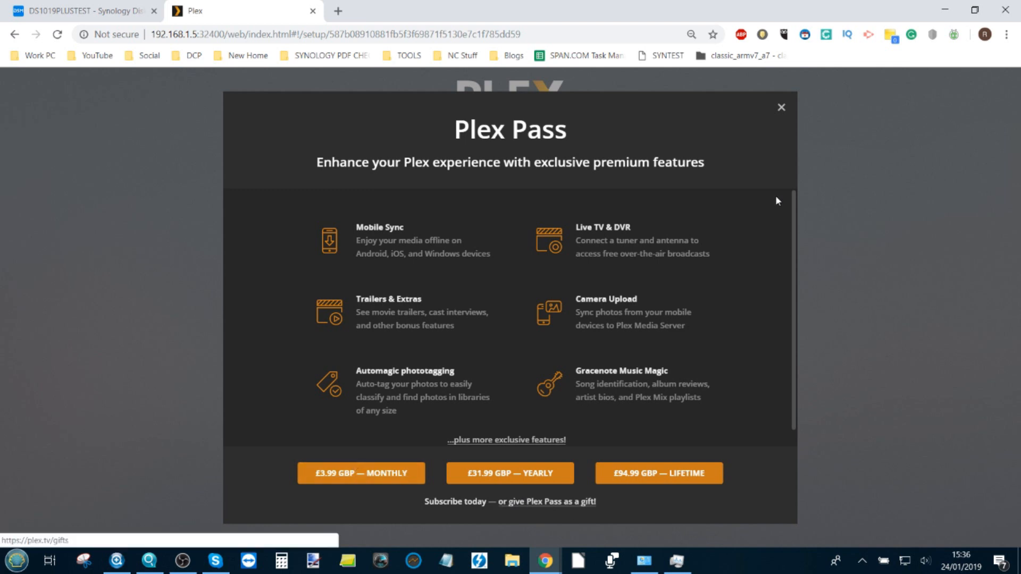
left_click(780, 106)
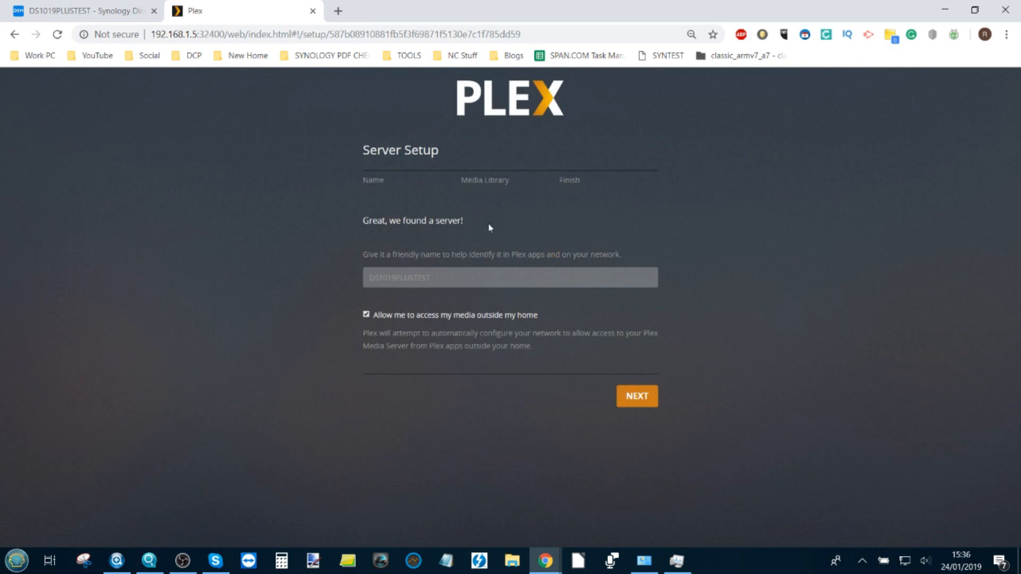
Keep server name DS1019PLUSTEST with outside-home access allowed and continue to Media Library.
left_click(510, 278)
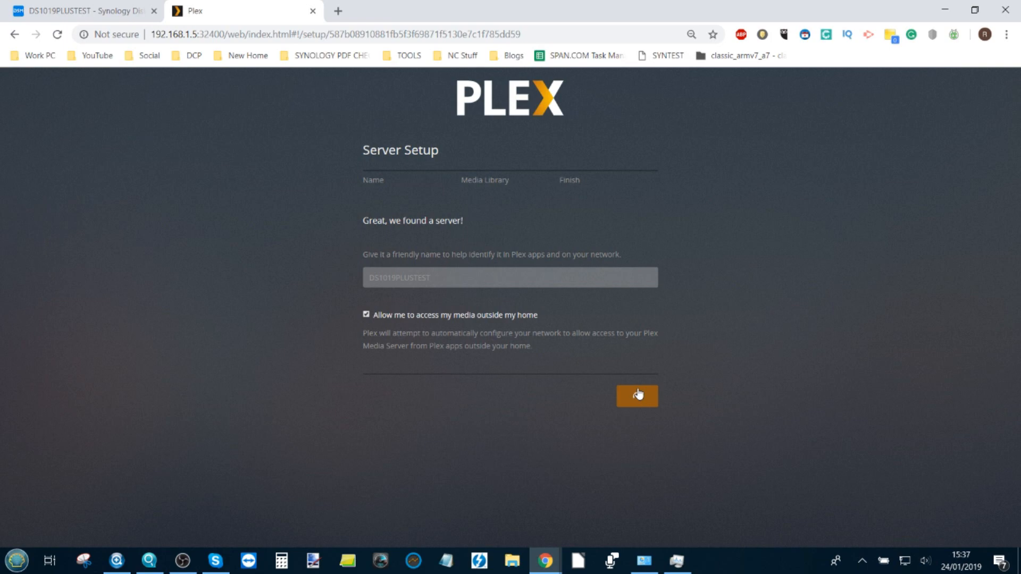
left_click(636, 396)
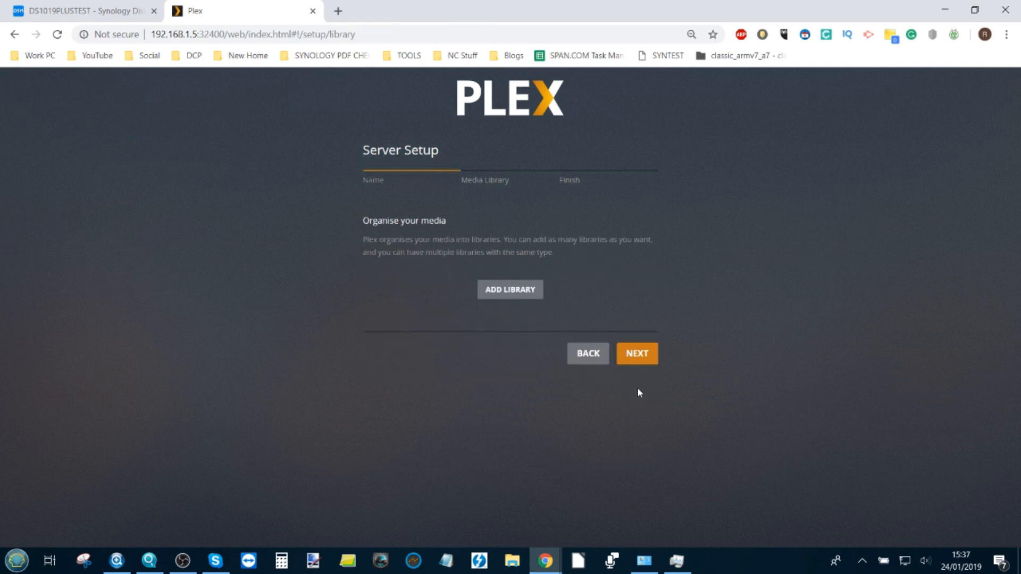
mouse_move(527, 297)
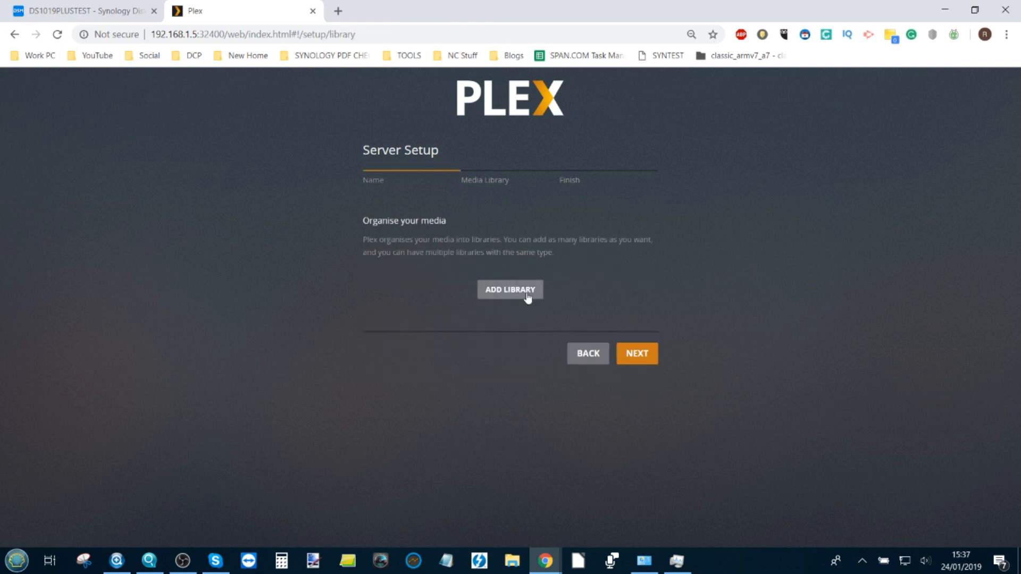
Add a new library of type Films named Films and proceed to folder selection.
left_click(509, 289)
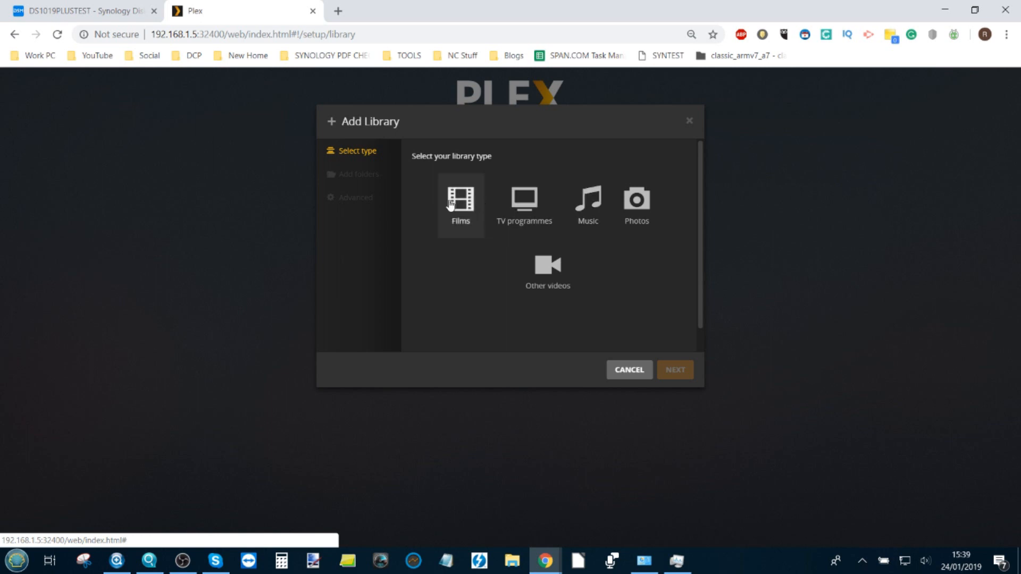
left_click(461, 198)
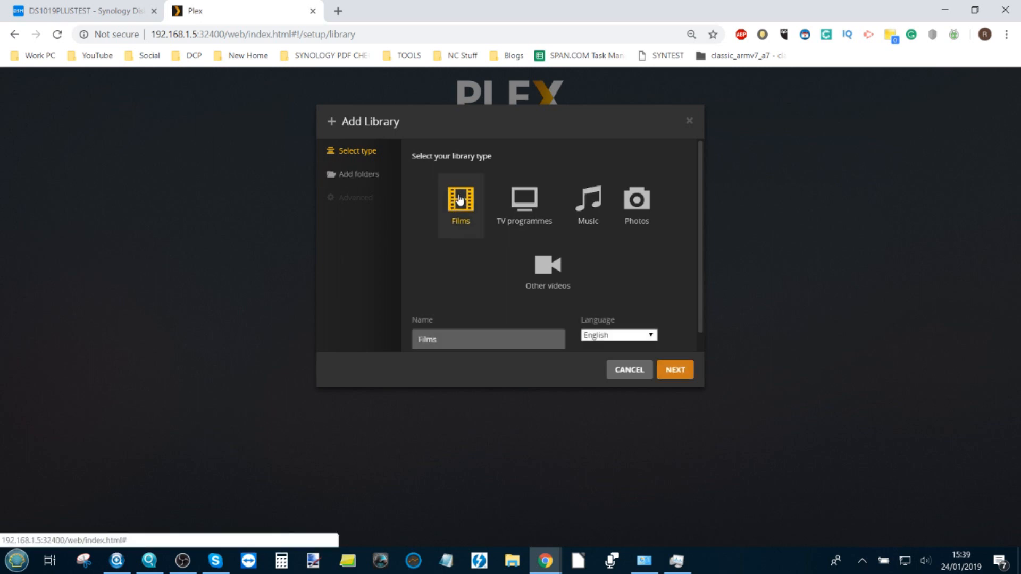
left_click(487, 338)
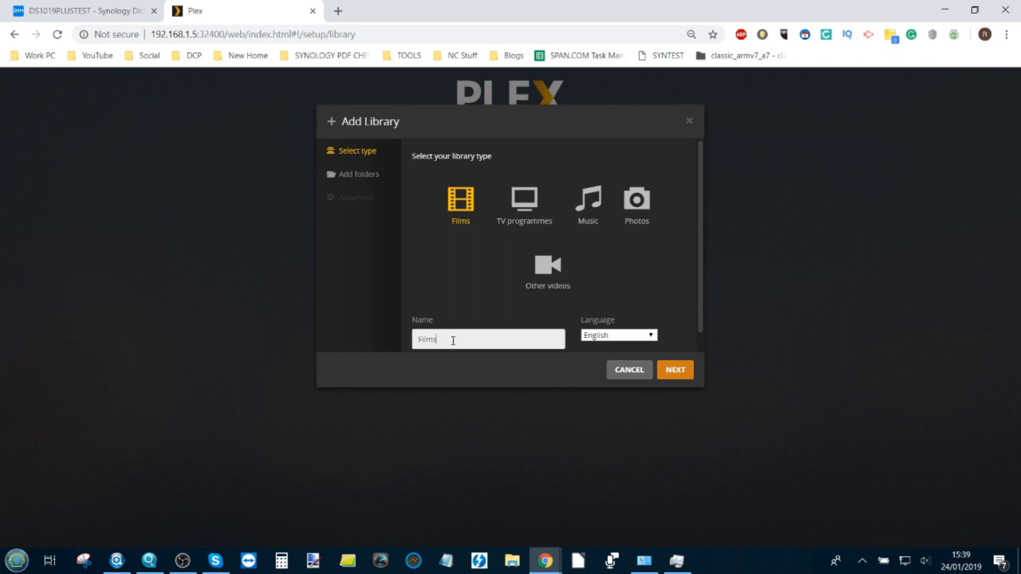
scroll("down", 3)
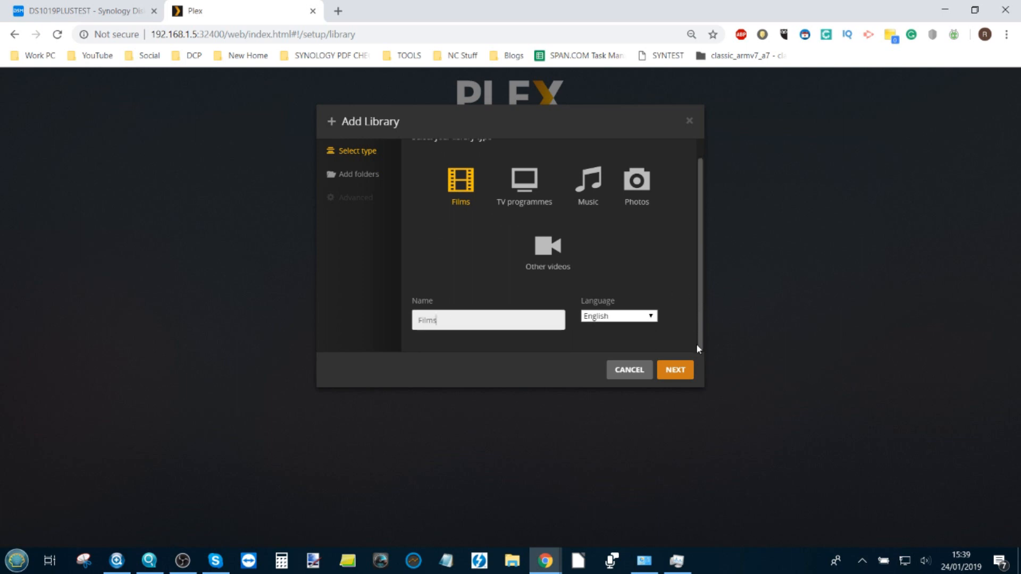
left_click(674, 369)
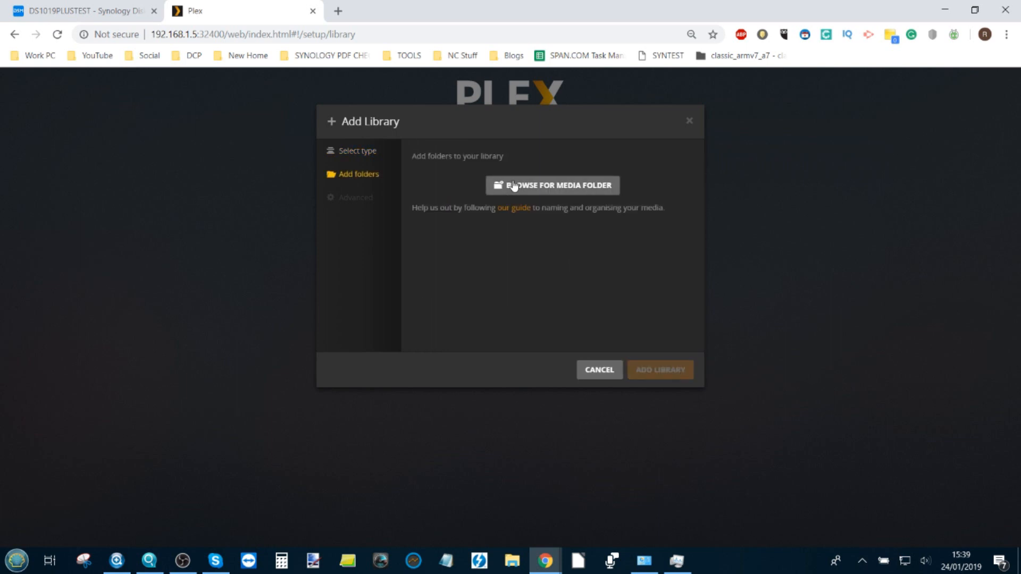
Add the /volume1/video folder and create the Films library.
left_click(552, 185)
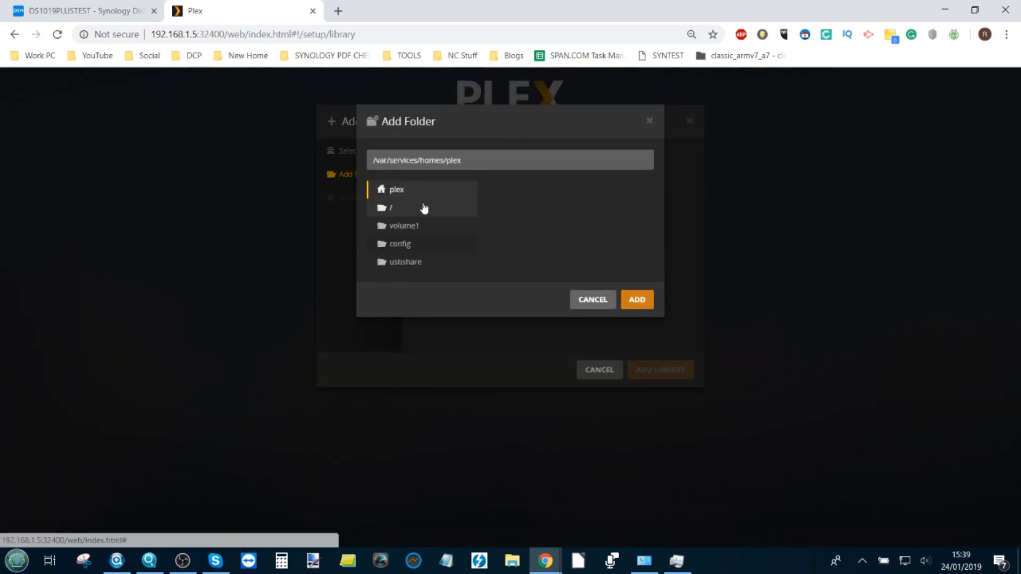
left_click(404, 226)
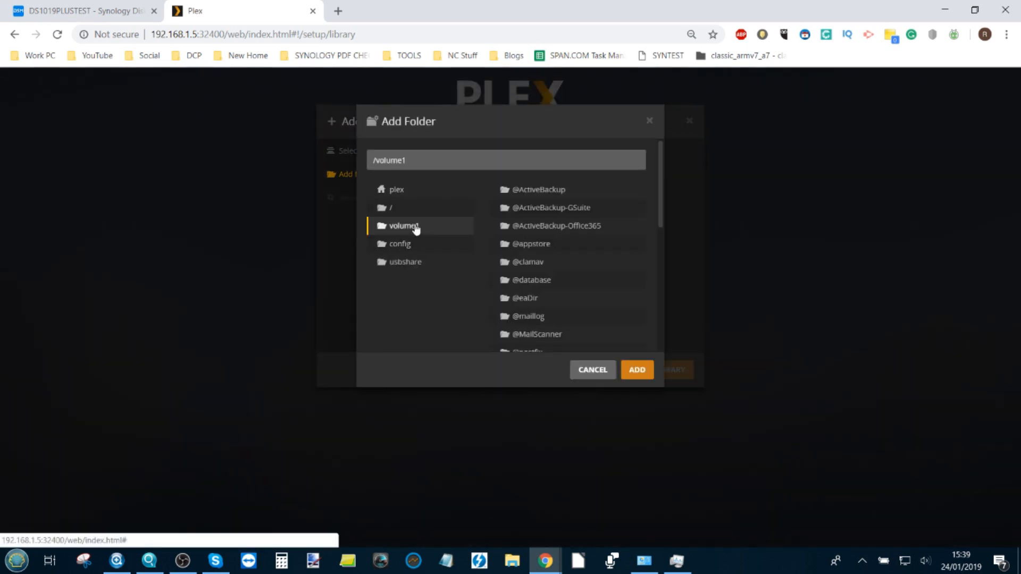
scroll("down", 3)
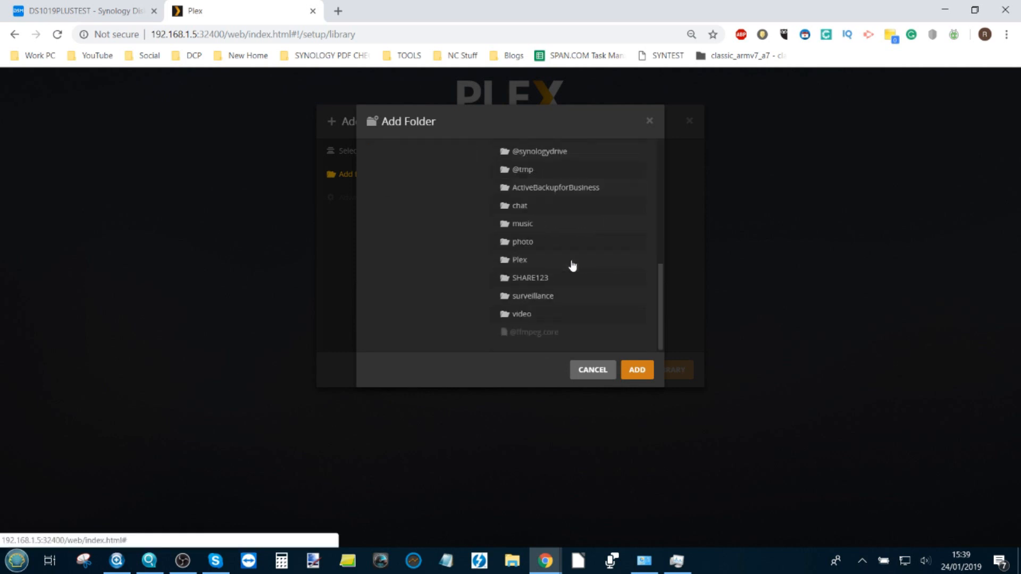
mouse_move(521, 313)
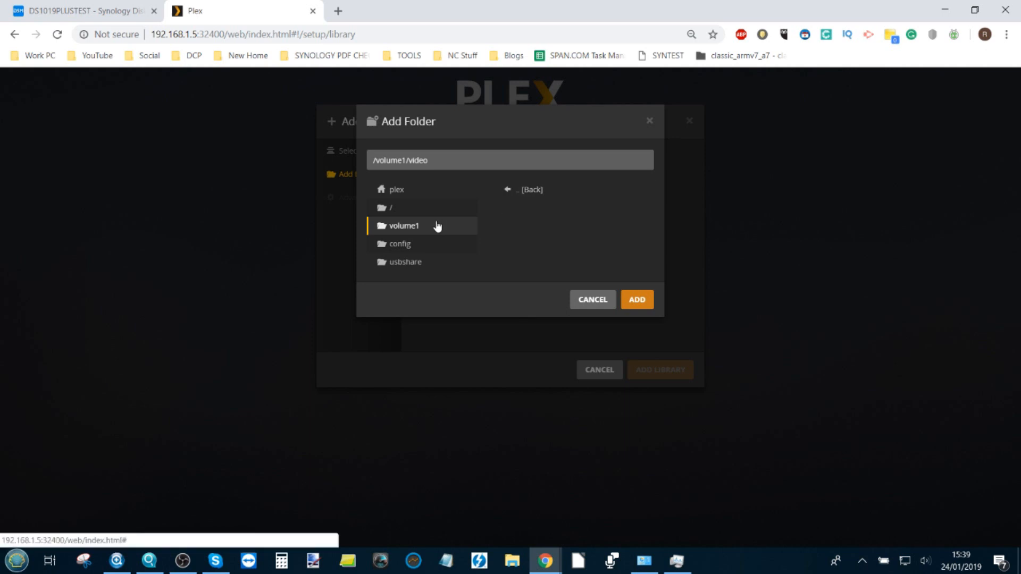
mouse_move(408, 232)
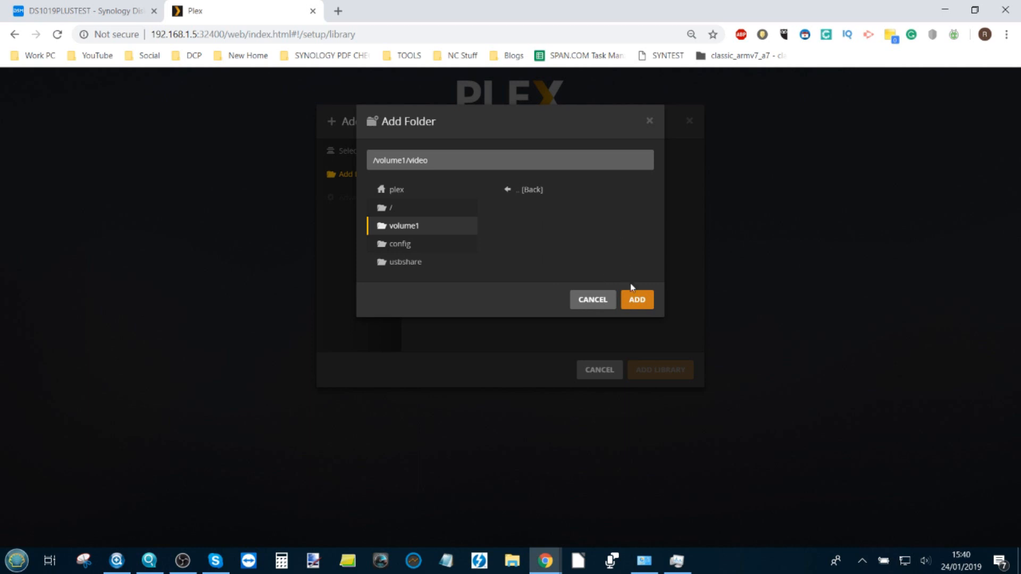
left_click(636, 300)
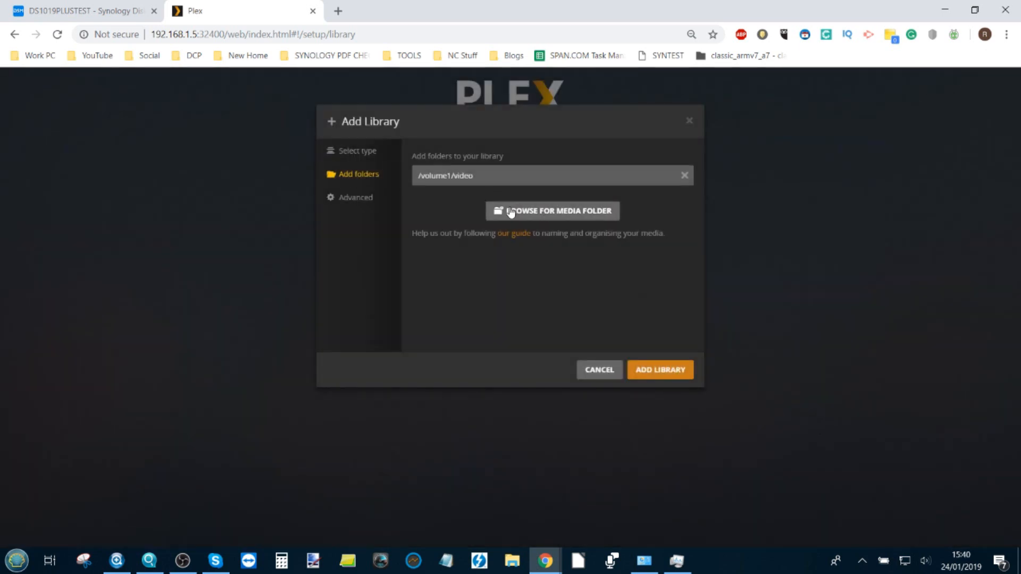
left_click(659, 369)
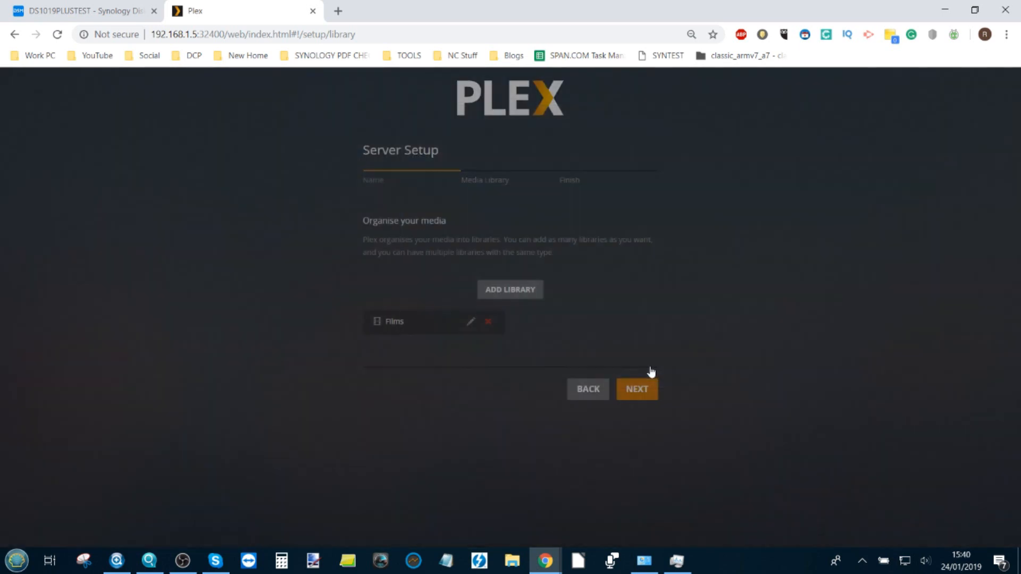
Add a Music-type library renamed to 'Music and Audio' and proceed to folder selection.
left_click(509, 289)
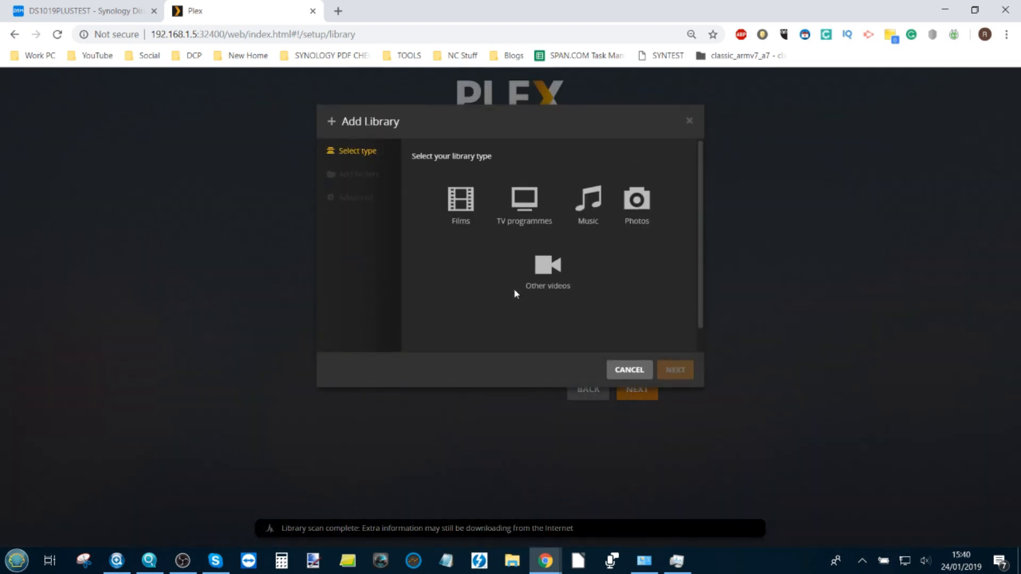
left_click(587, 203)
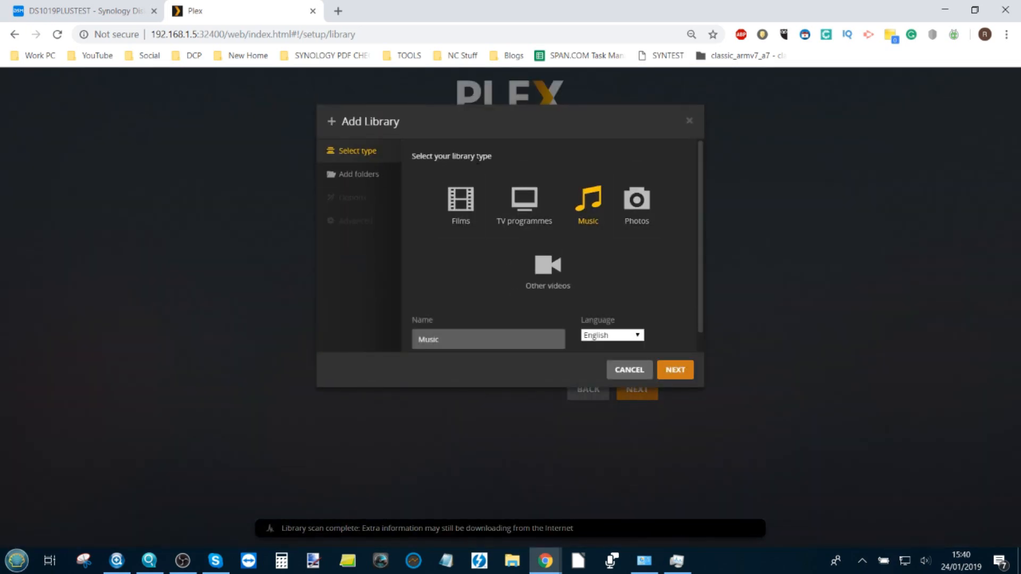
left_click(487, 338)
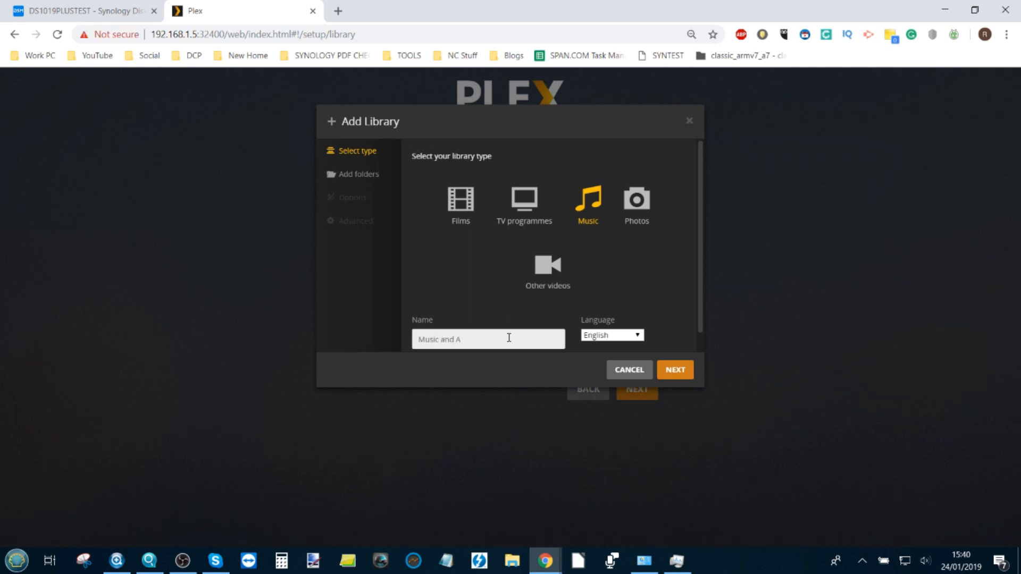
type("udio")
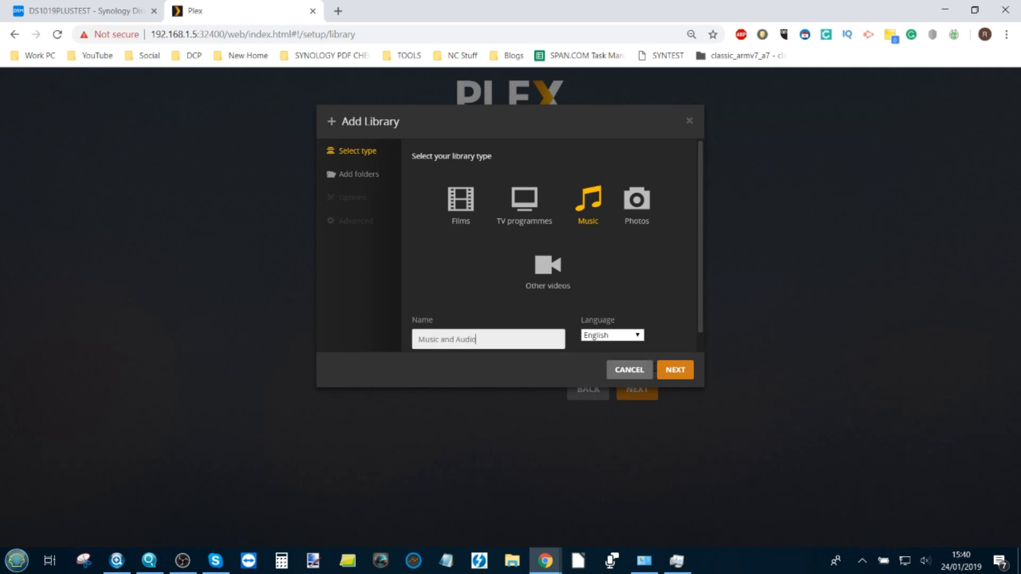
left_click(674, 369)
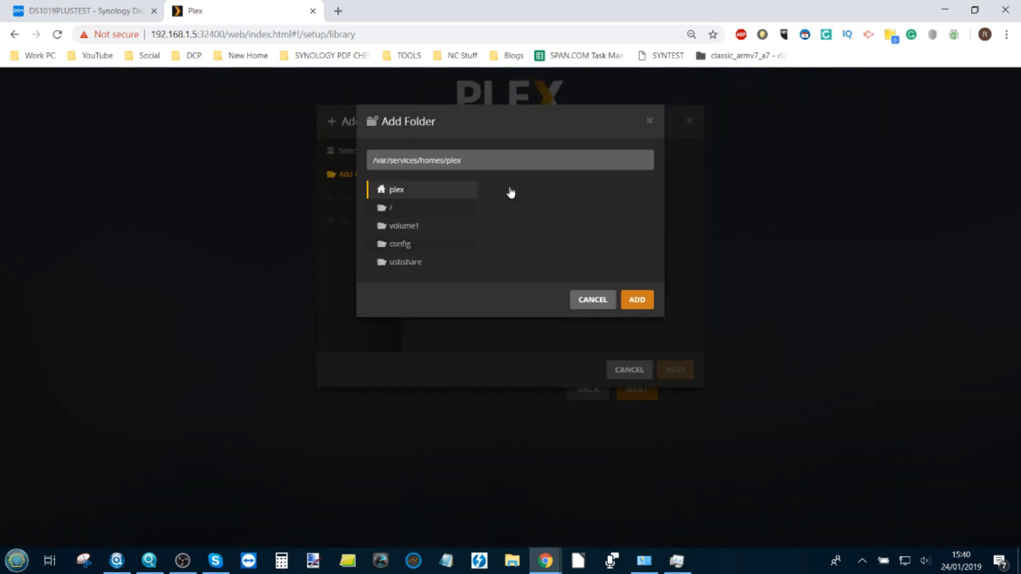
Add the /volume1/music folder to the Music and Audio library.
left_click(402, 226)
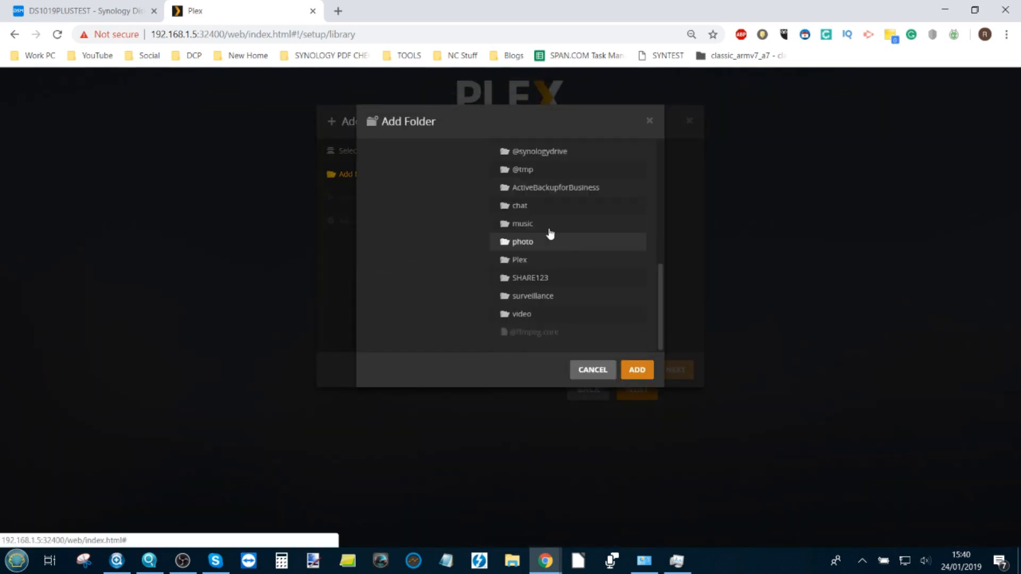
left_click(636, 369)
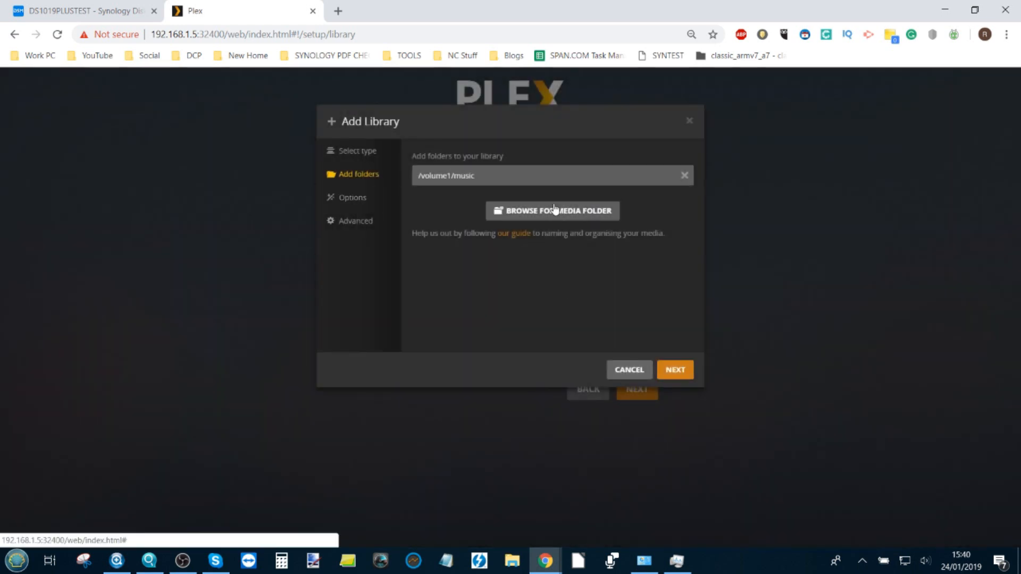
left_click(552, 211)
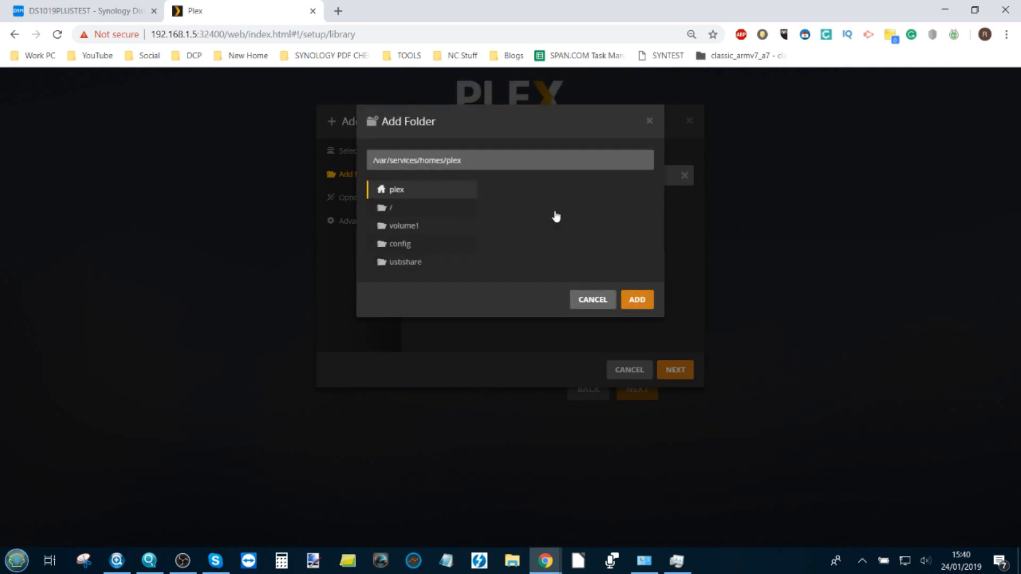
left_click(636, 300)
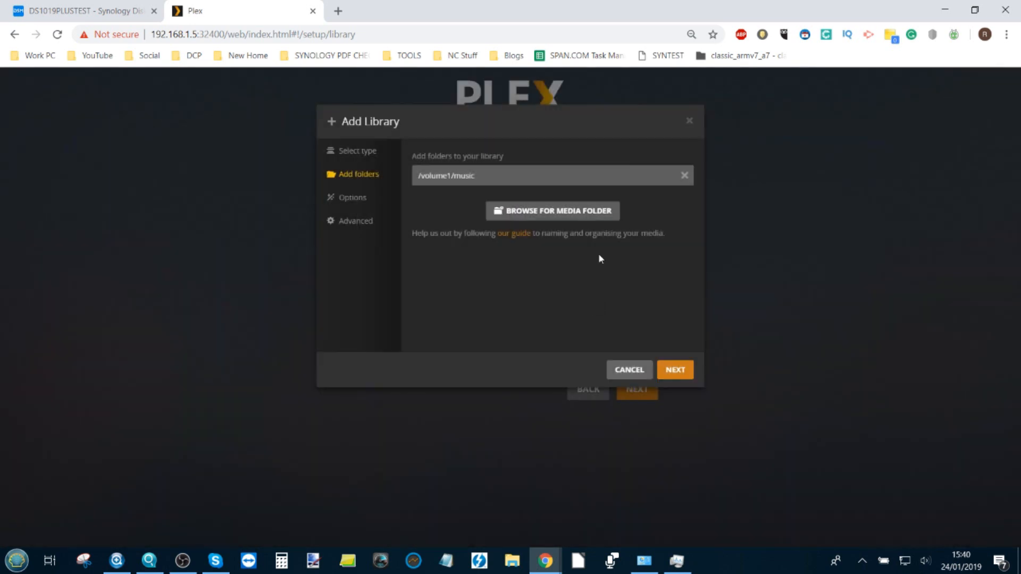
mouse_move(552, 210)
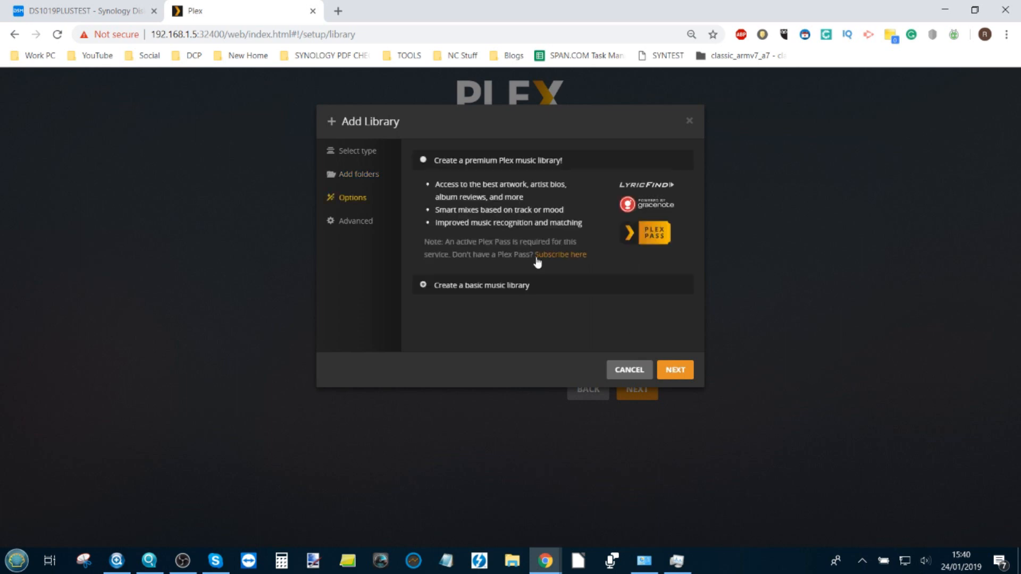
mouse_move(456, 150)
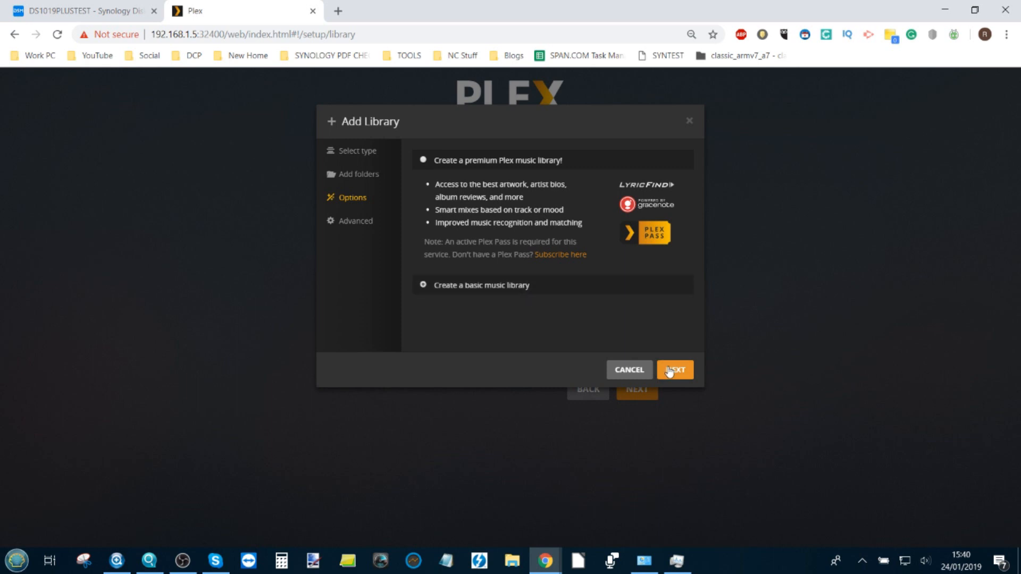
Continue past the Music library options to its Advanced settings.
left_click(674, 370)
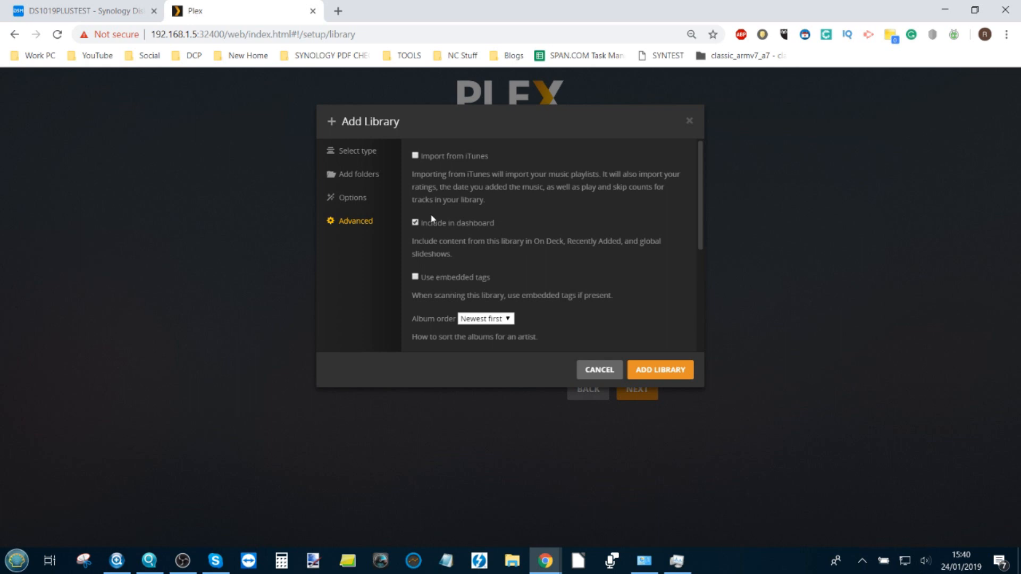
scroll("down", 3)
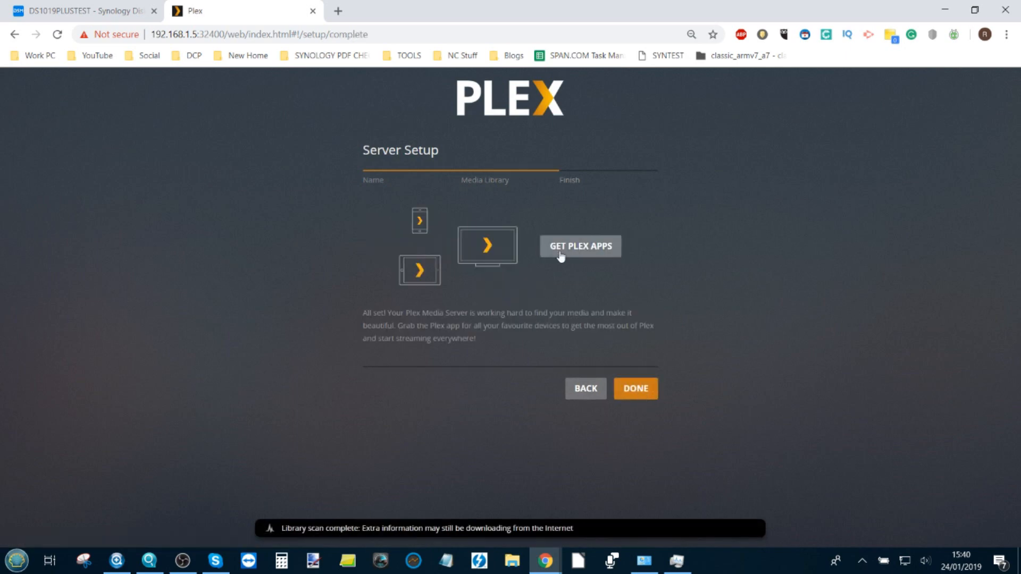
mouse_move(578, 246)
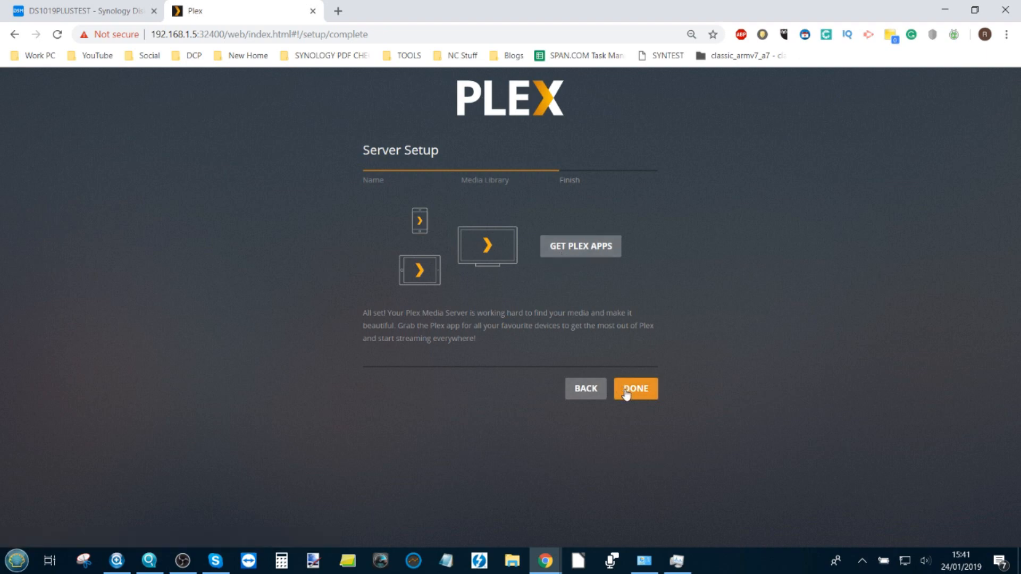
Finish Server Setup with Done, reaching the DS1019PLUSTEST home screen.
left_click(634, 389)
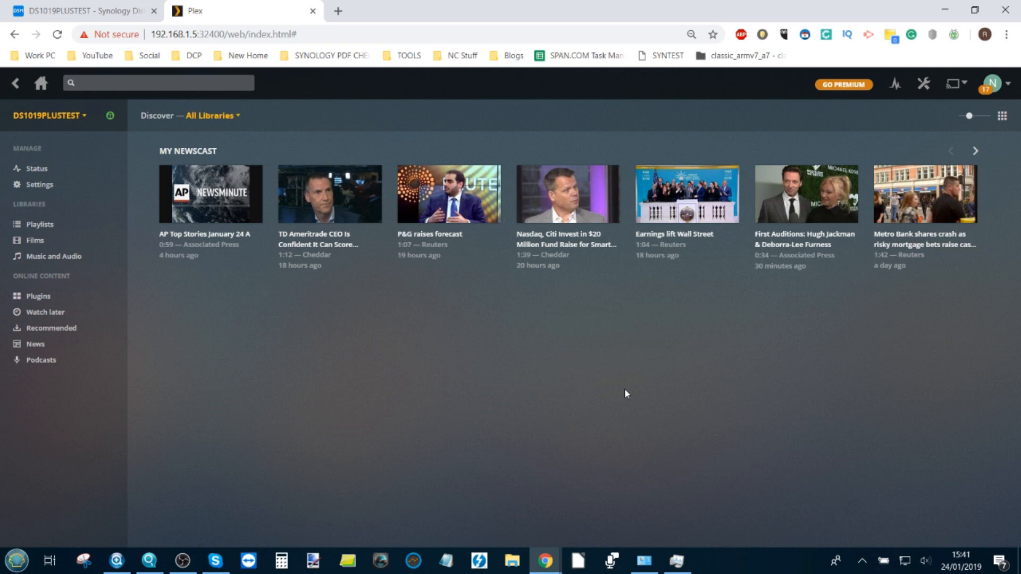
mouse_move(158, 286)
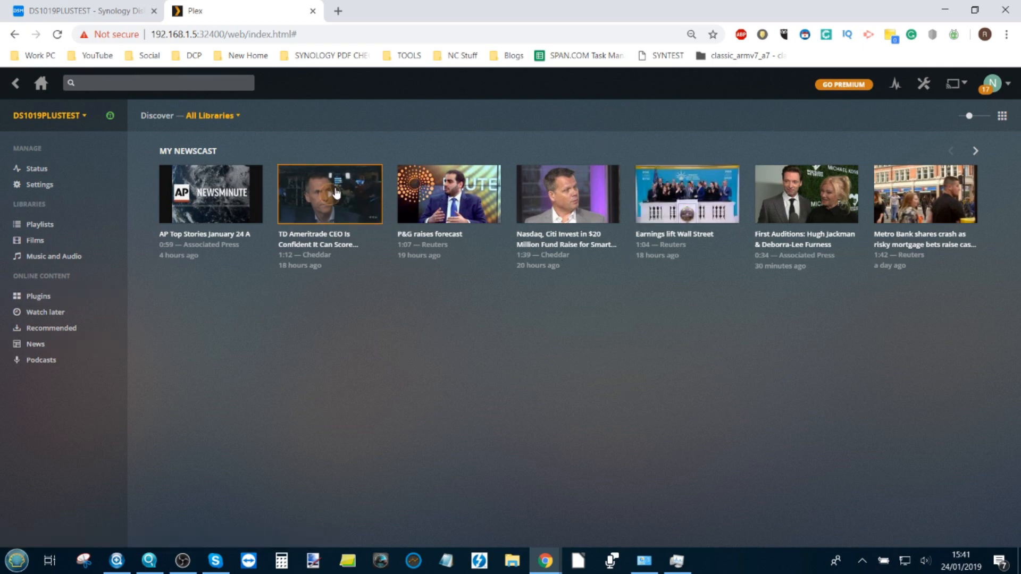
mouse_move(34, 241)
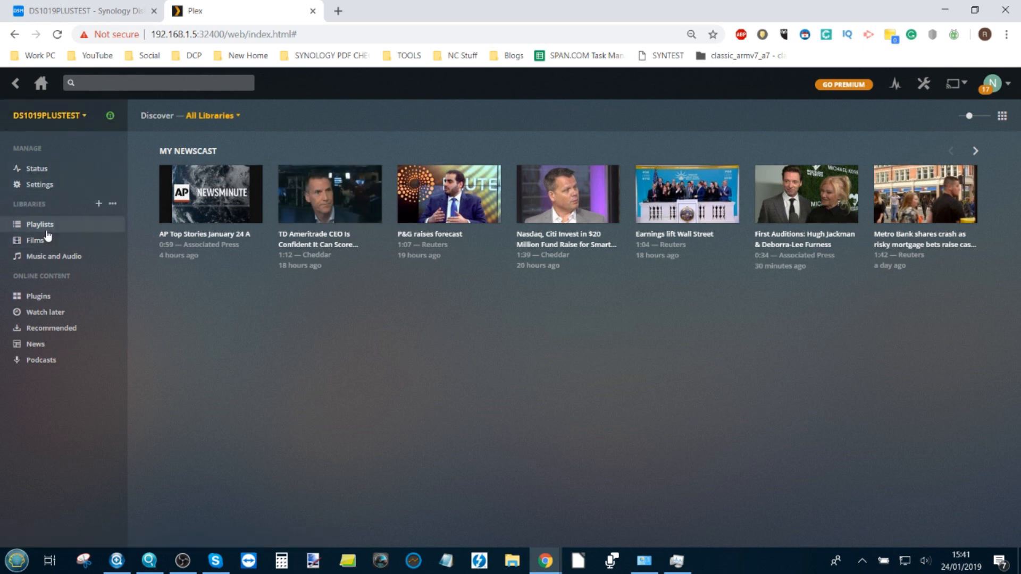
Browse the empty Films and Music and Audio libraries from the sidebar, ending on Films.
left_click(34, 239)
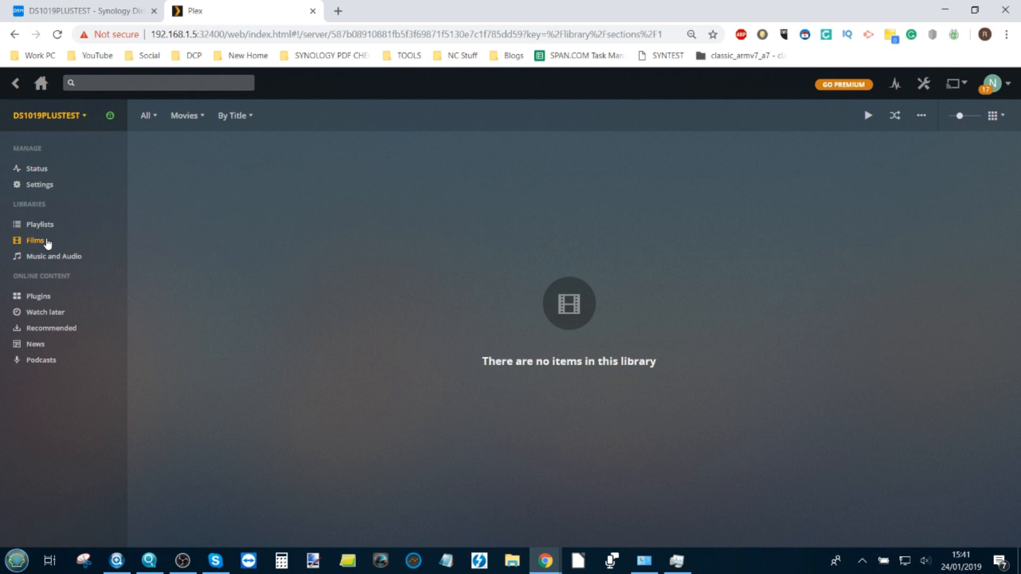
left_click(35, 240)
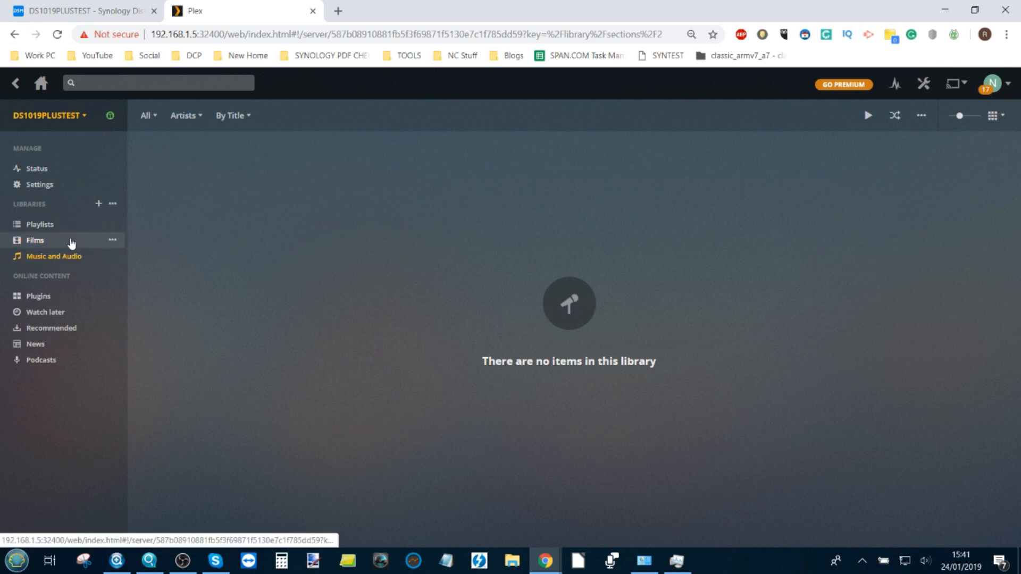
left_click(34, 240)
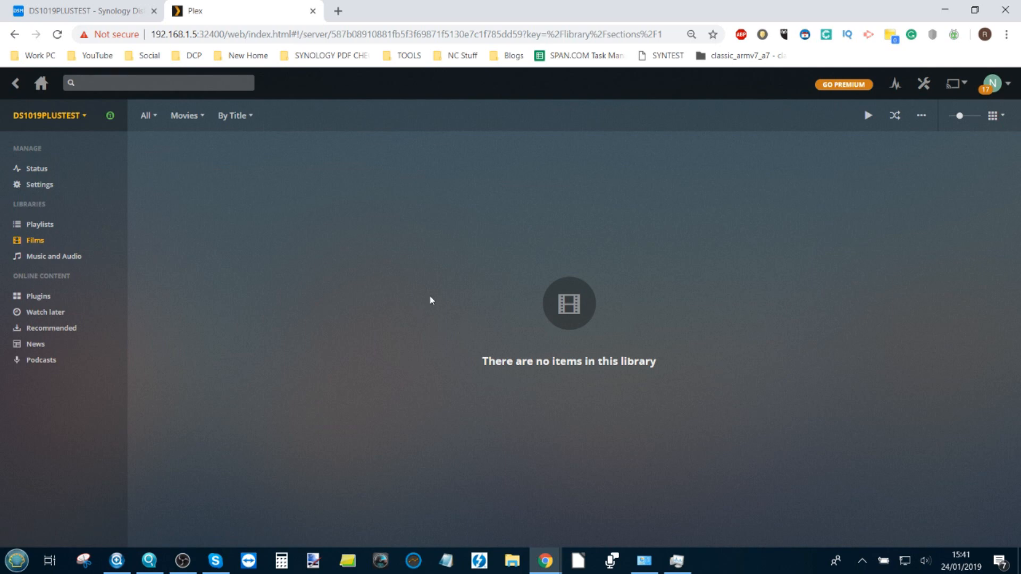
mouse_move(564, 320)
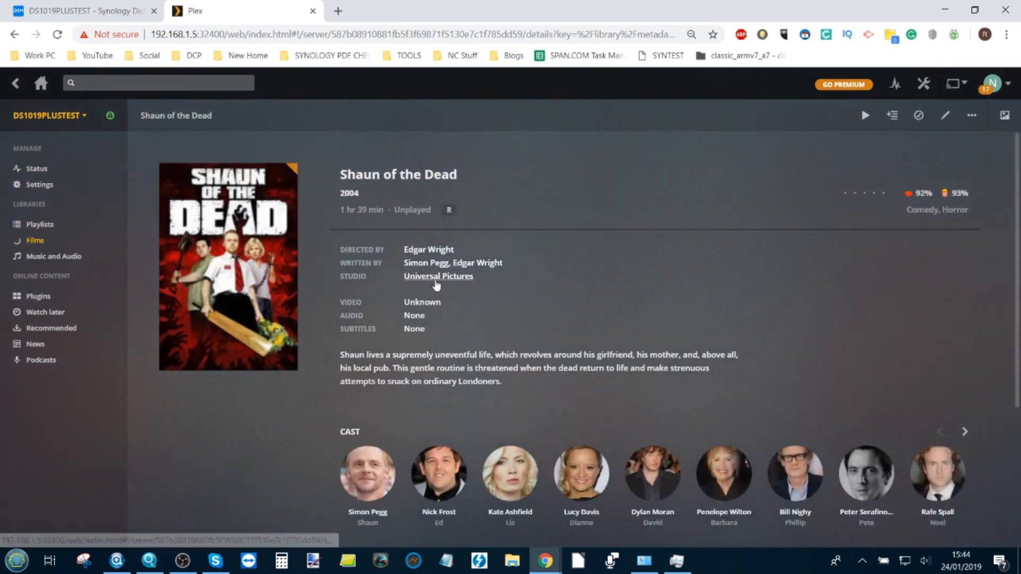
Scroll the Films library to reach the Shaun of the Dead poster.
scroll("down", 3)
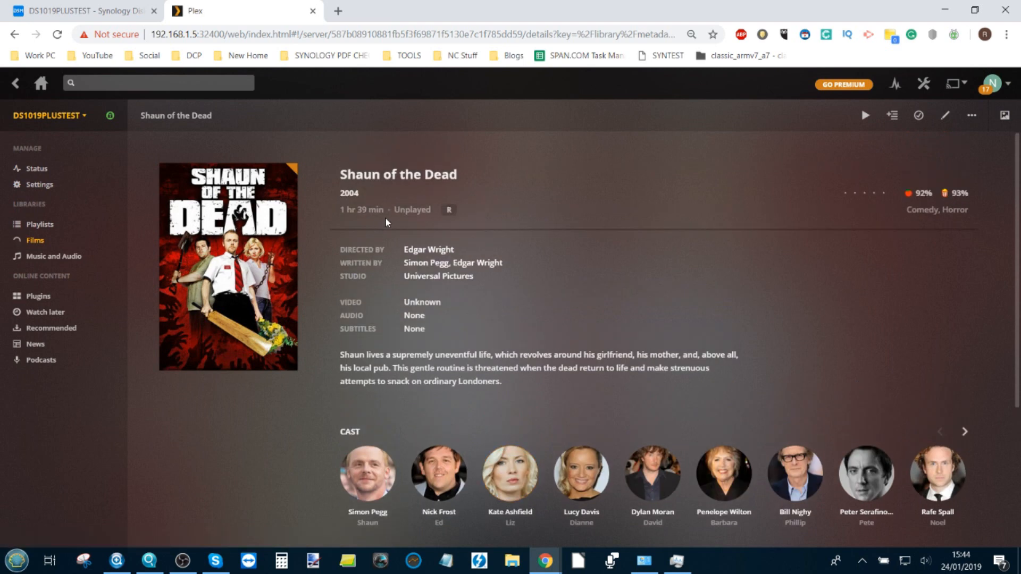
mouse_move(648, 188)
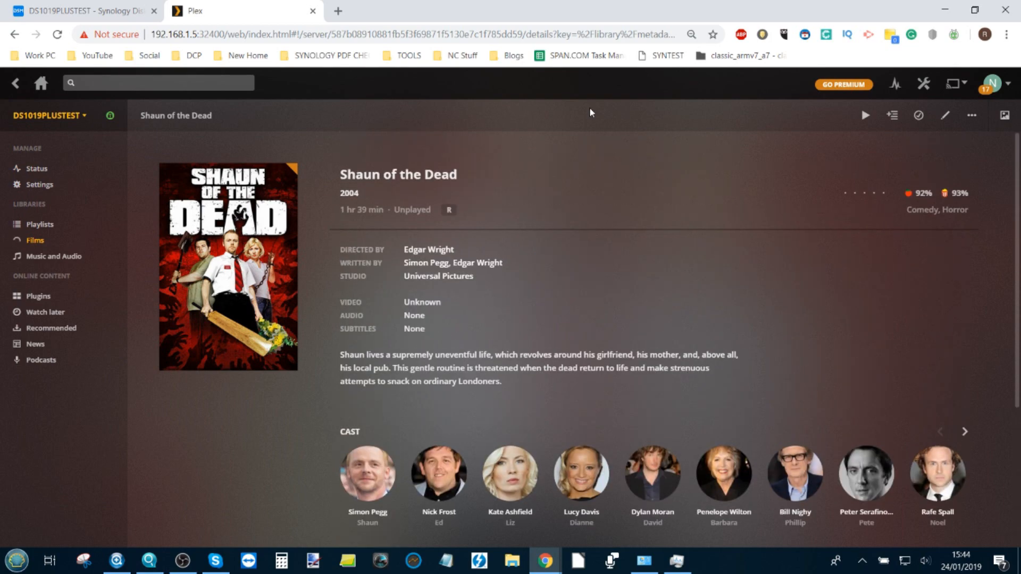
mouse_move(227, 266)
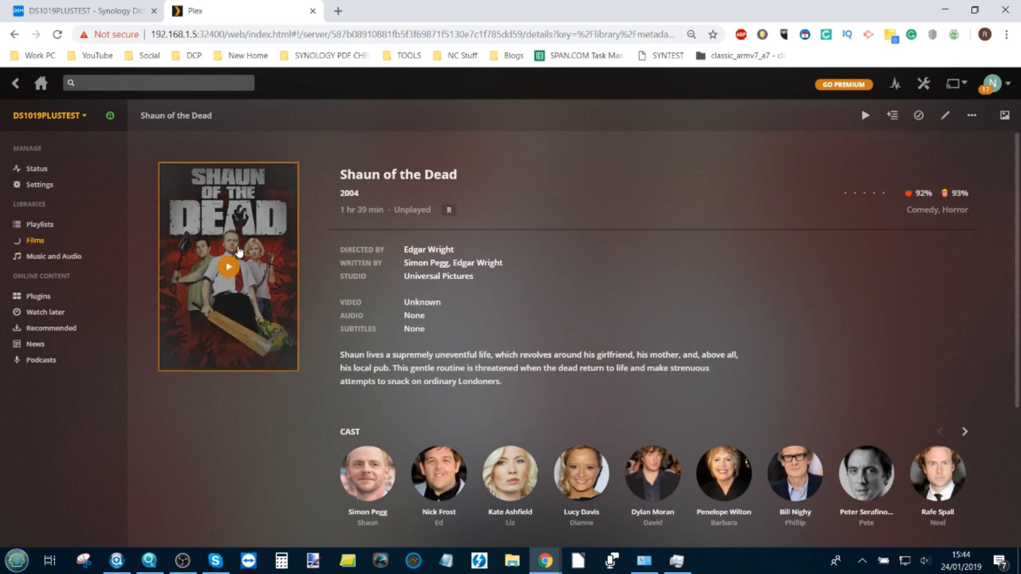
Start Shaun of the Dead, pause it, and shrink playback to the mini-player beside its details.
left_click(228, 267)
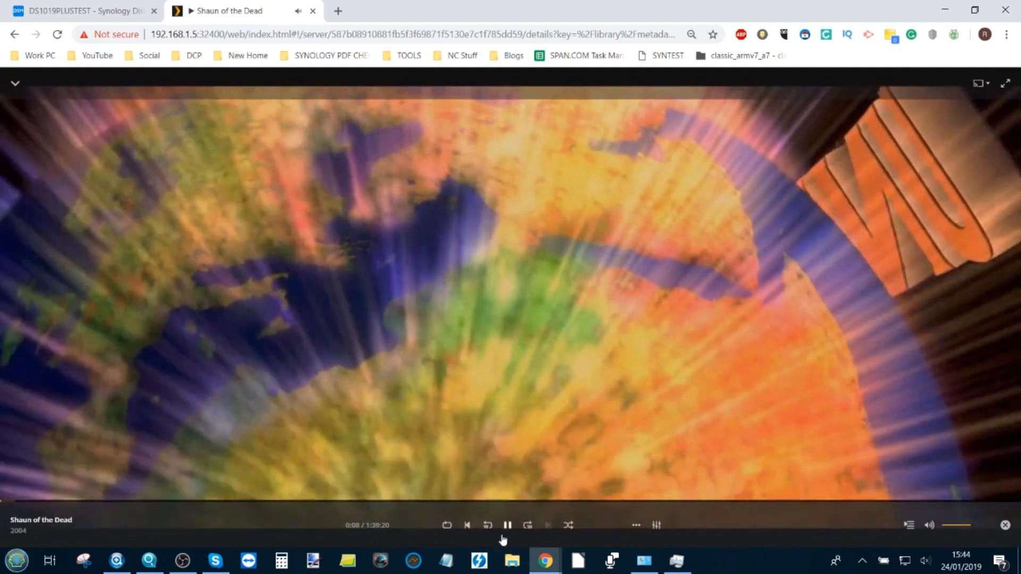
left_click(507, 524)
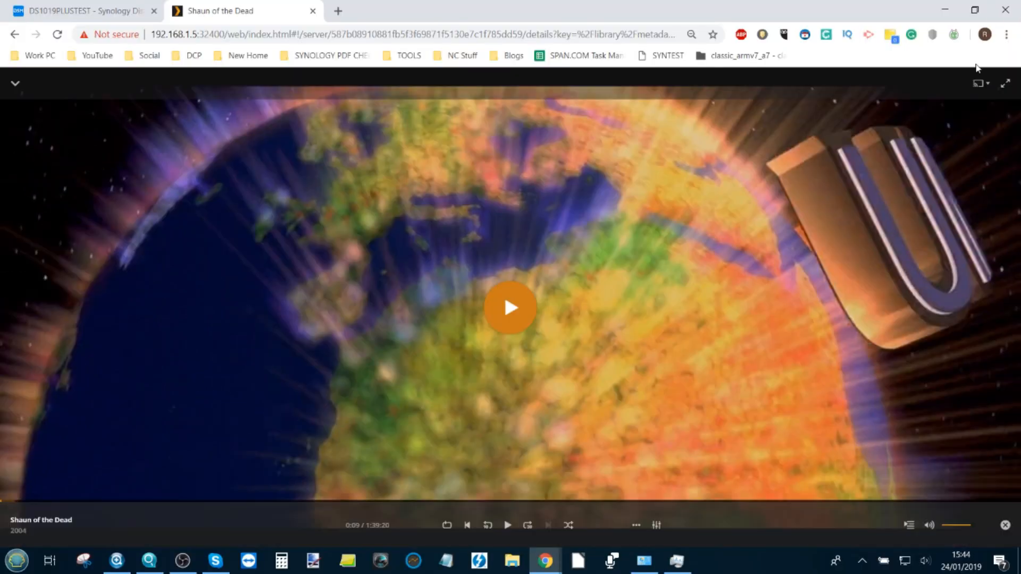
left_click(15, 83)
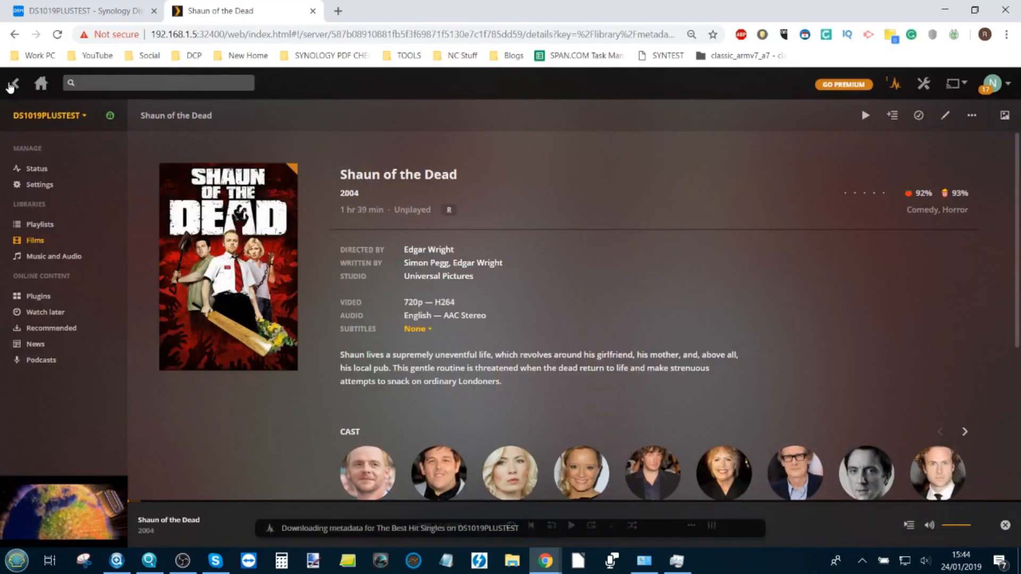
From Music and Audio, open the Oasis artist page while the film stays minimised.
left_click(53, 256)
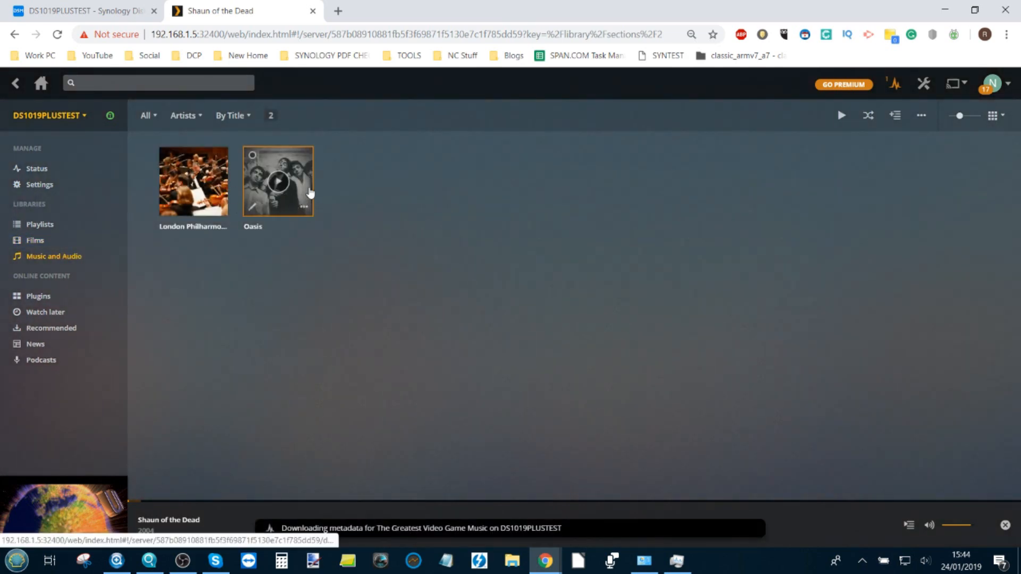
left_click(276, 181)
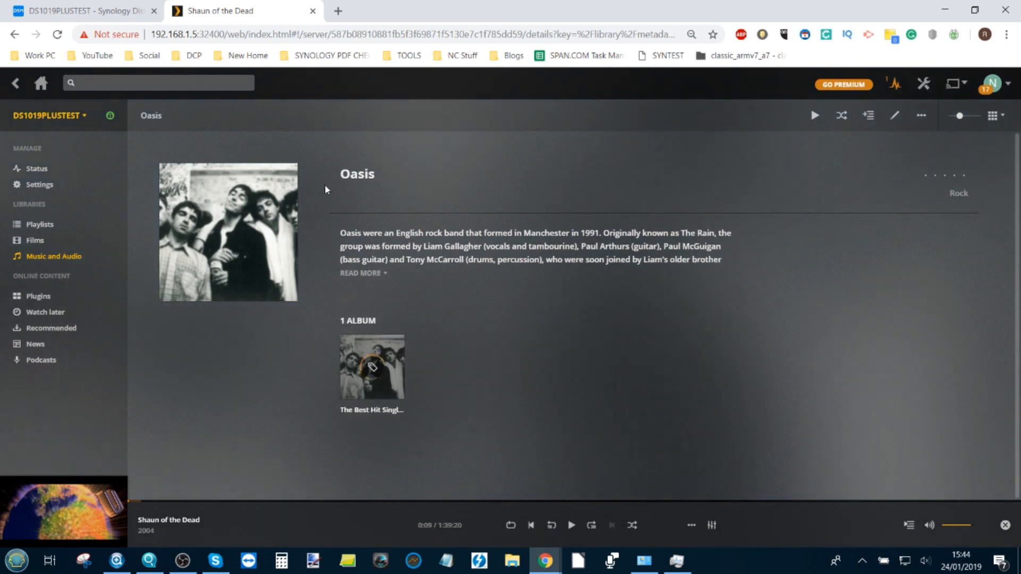
mouse_move(64, 245)
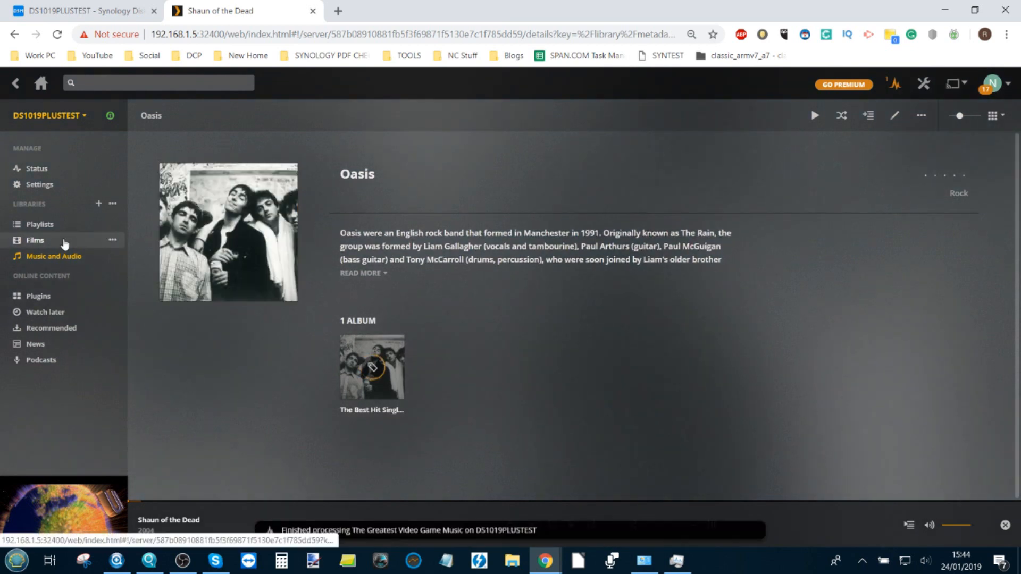